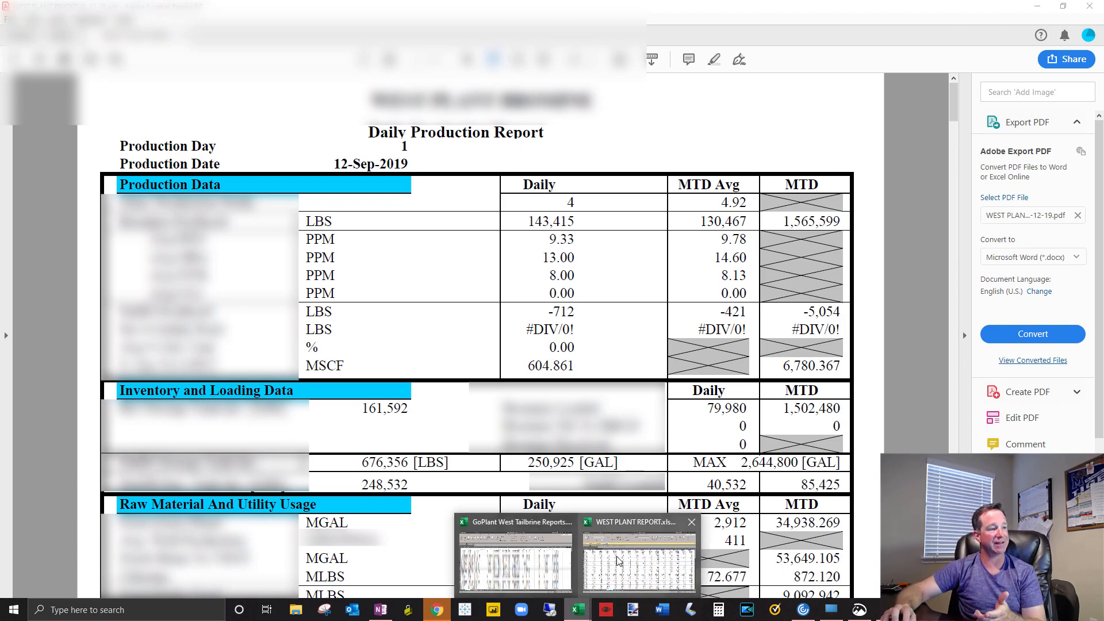
Step: Bring the West Plant Report workbook to the front to view its Calculated_CF sheet
{"action": "left_click", "coordinate": [637, 556]}
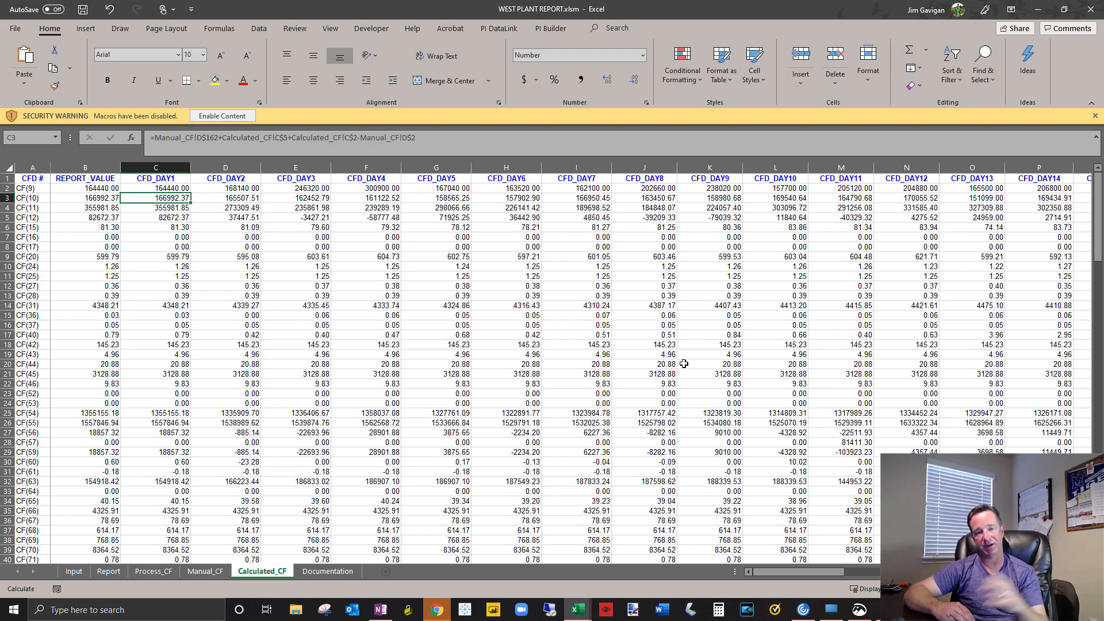
{"action": "mouse_move", "coordinate": [801, 550]}
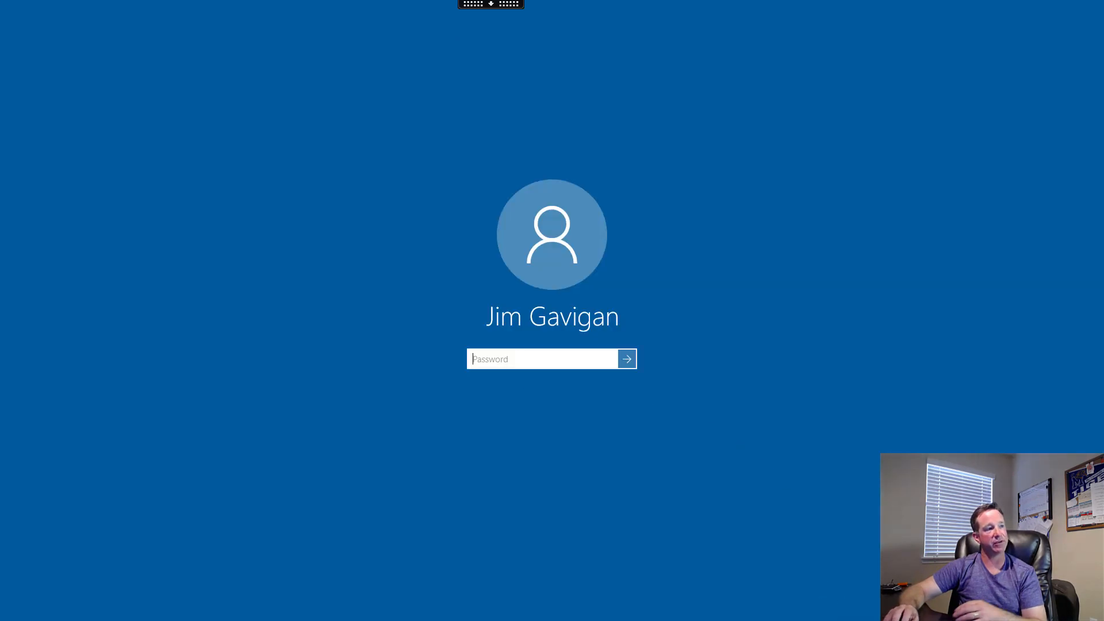
Step: Sign in to the remote machine and show the Raw Mat 2 to Prod 1 report page
{"action": "type", "text": "password"}
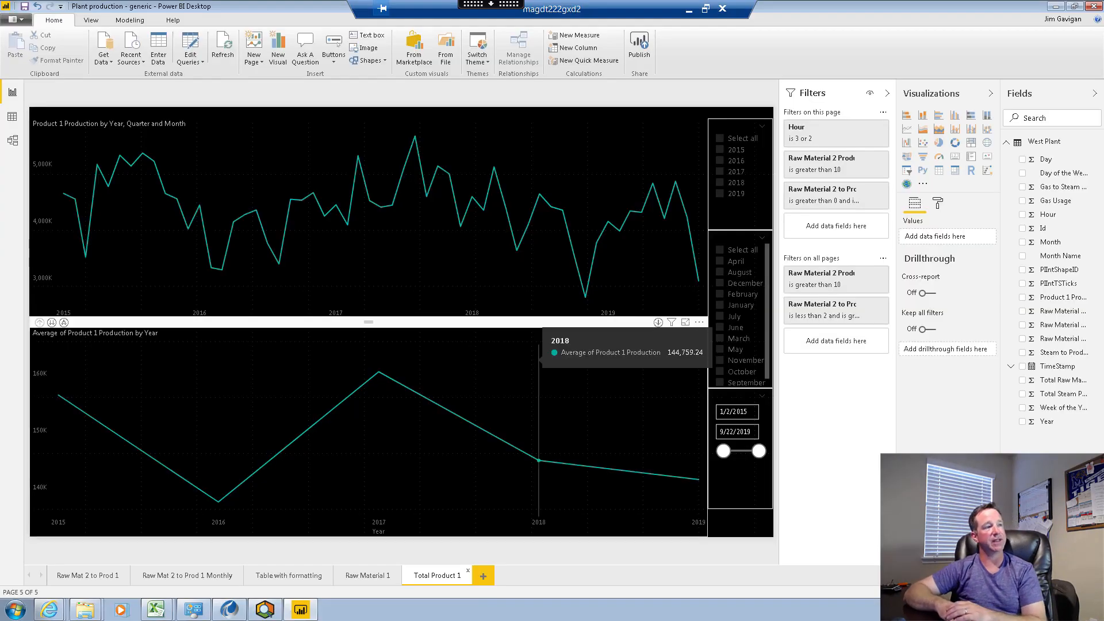
{"action": "left_click", "coordinate": [86, 575]}
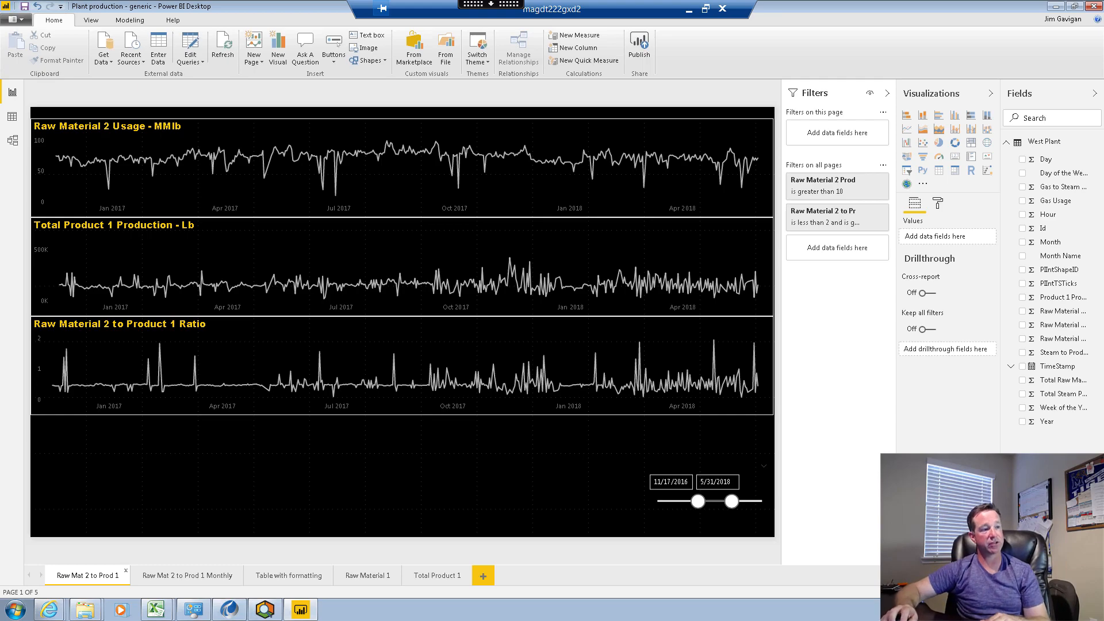
{"action": "left_click", "coordinate": [709, 501]}
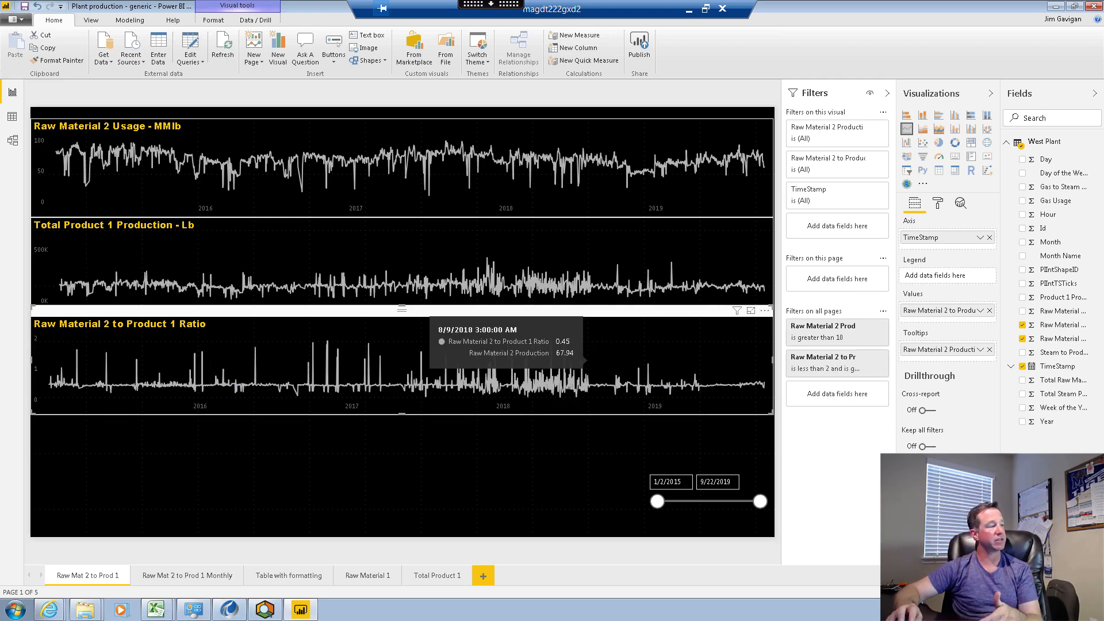
Step: Switch to the Raw Mat 2 to Prod 1 Monthly page
{"action": "left_click", "coordinate": [186, 575]}
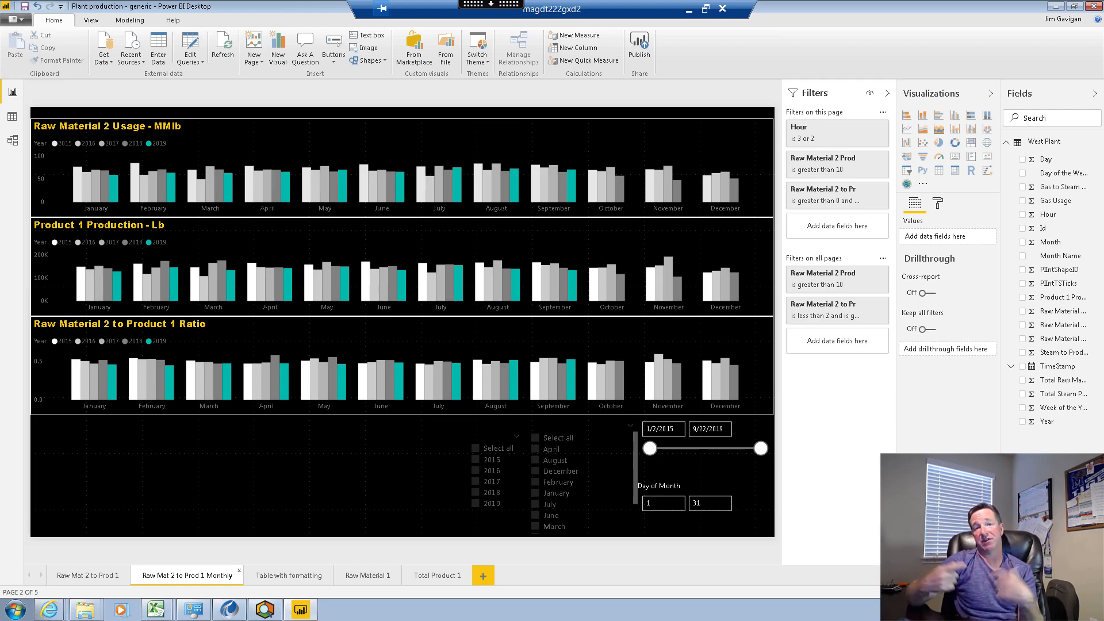
Step: Move to the Table with formatting page
{"action": "left_click", "coordinate": [289, 575]}
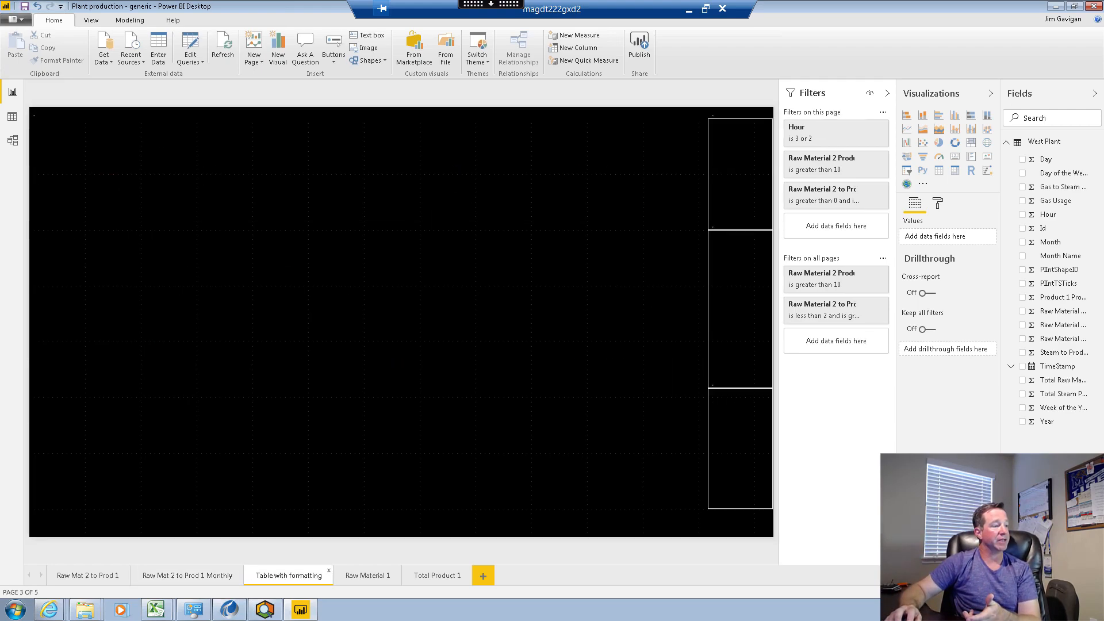
Step: Return the Raw Material 1 average chart to monthly detail, then expand the formatted matrix
{"action": "left_click", "coordinate": [367, 575]}
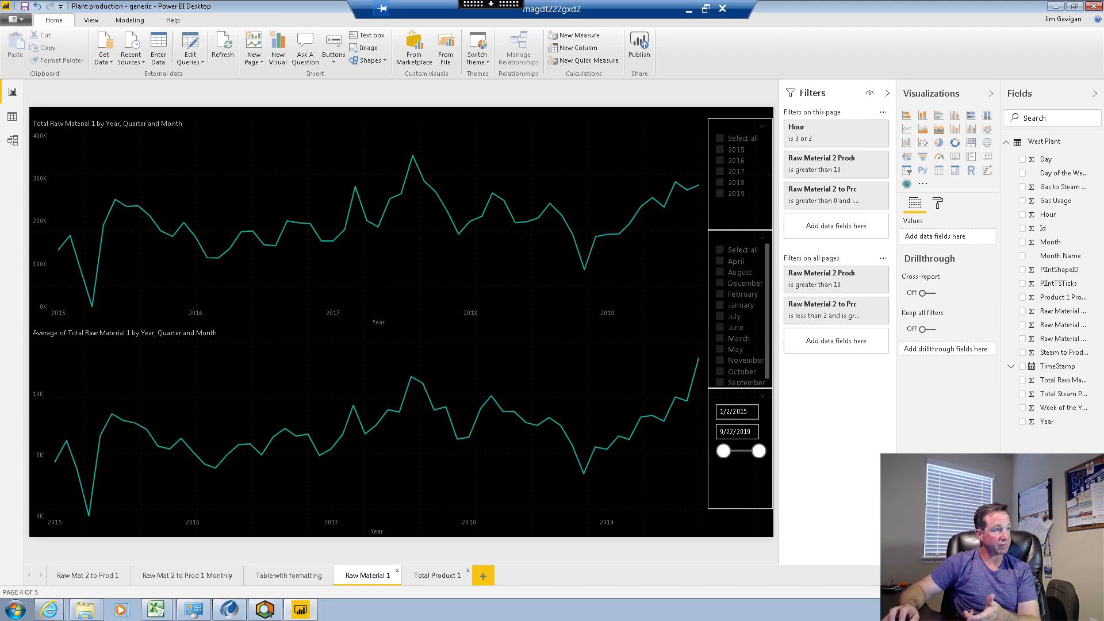
{"action": "mouse_move", "coordinate": [582, 475]}
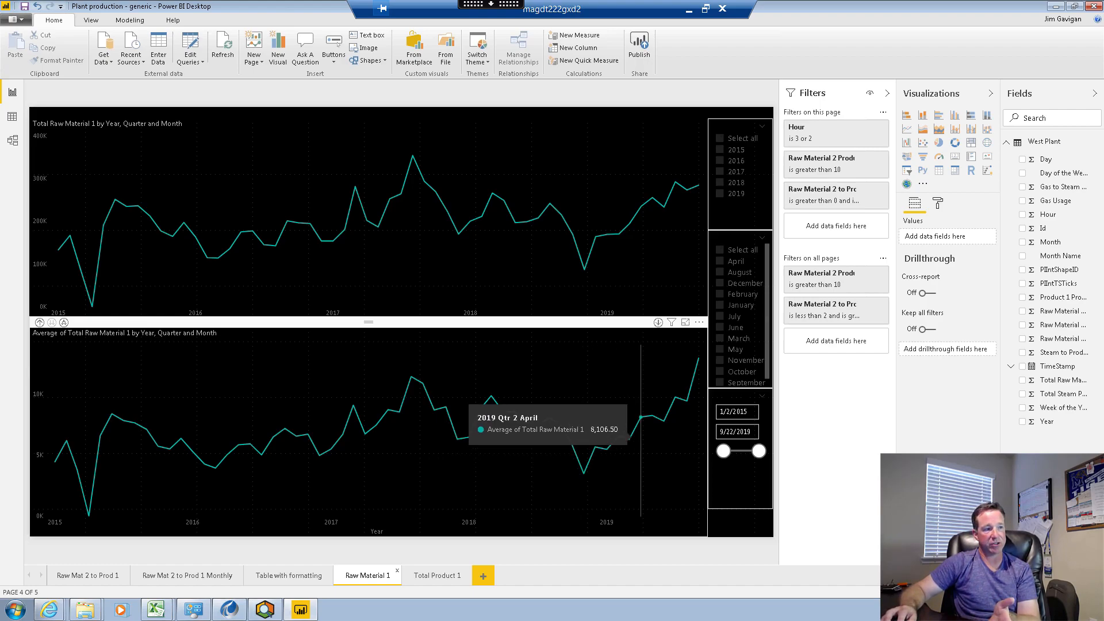
{"action": "mouse_move", "coordinate": [698, 359]}
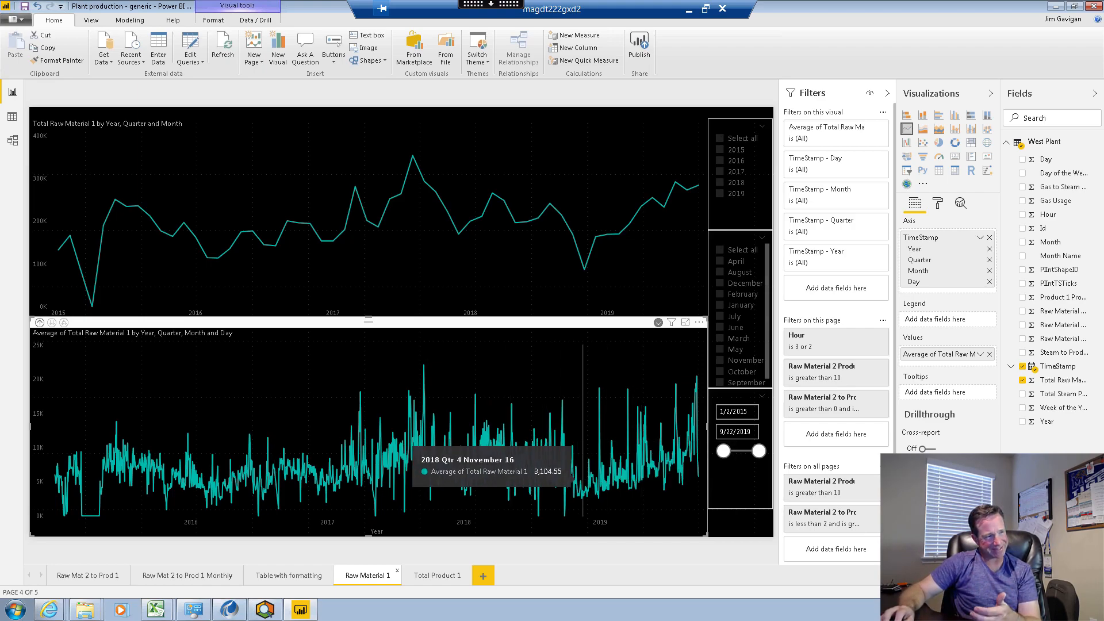
{"action": "mouse_move", "coordinate": [687, 447]}
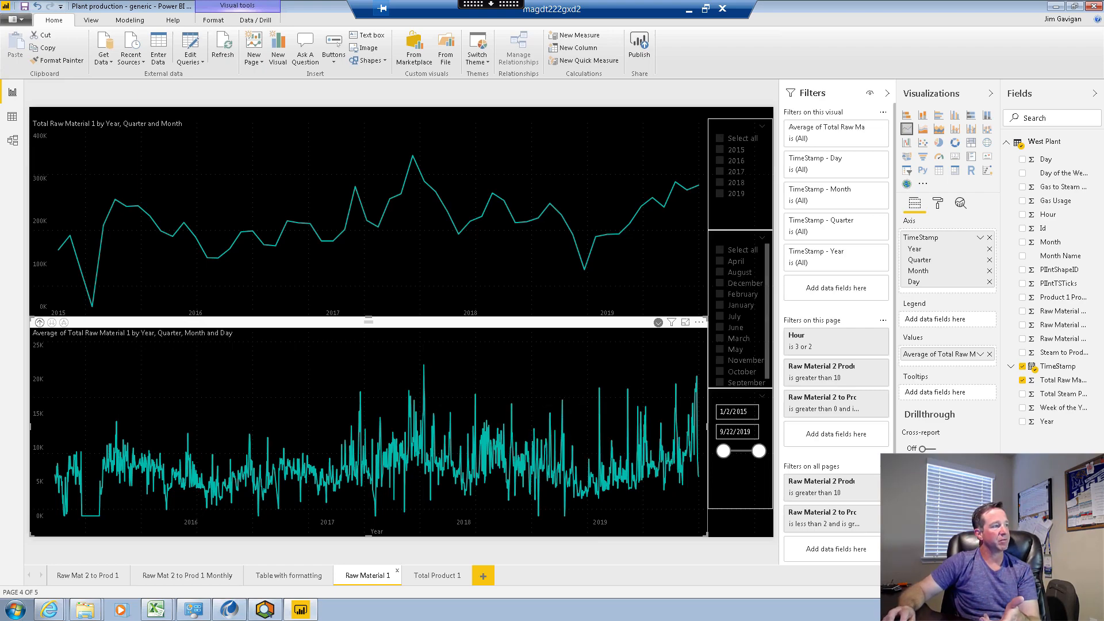
{"action": "left_click", "coordinate": [40, 323]}
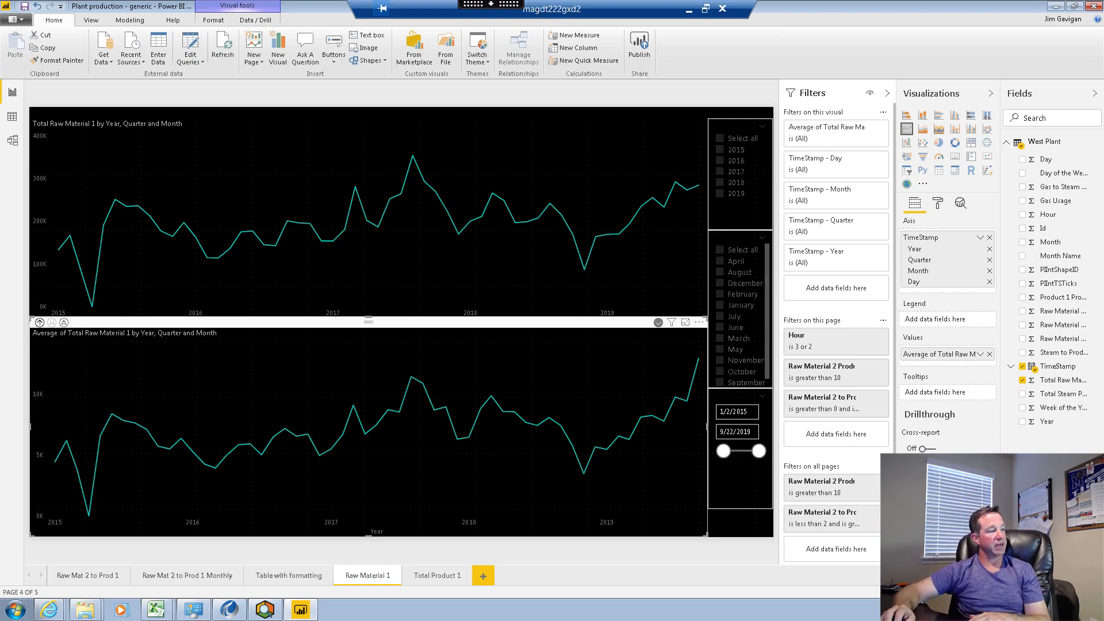
{"action": "left_click", "coordinate": [288, 575]}
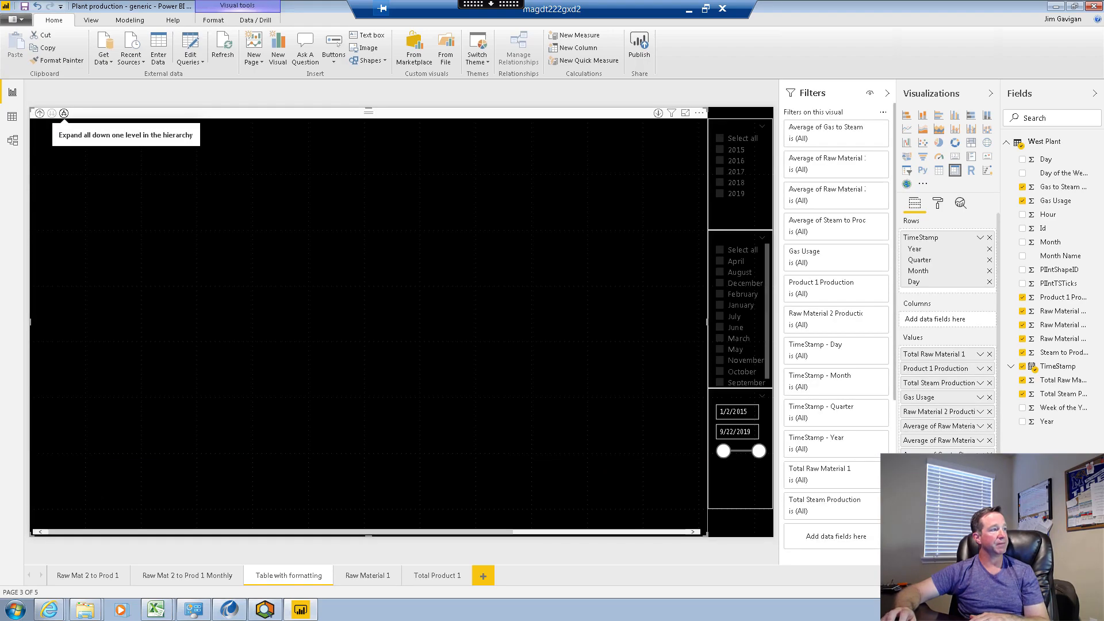
{"action": "left_click", "coordinate": [63, 113]}
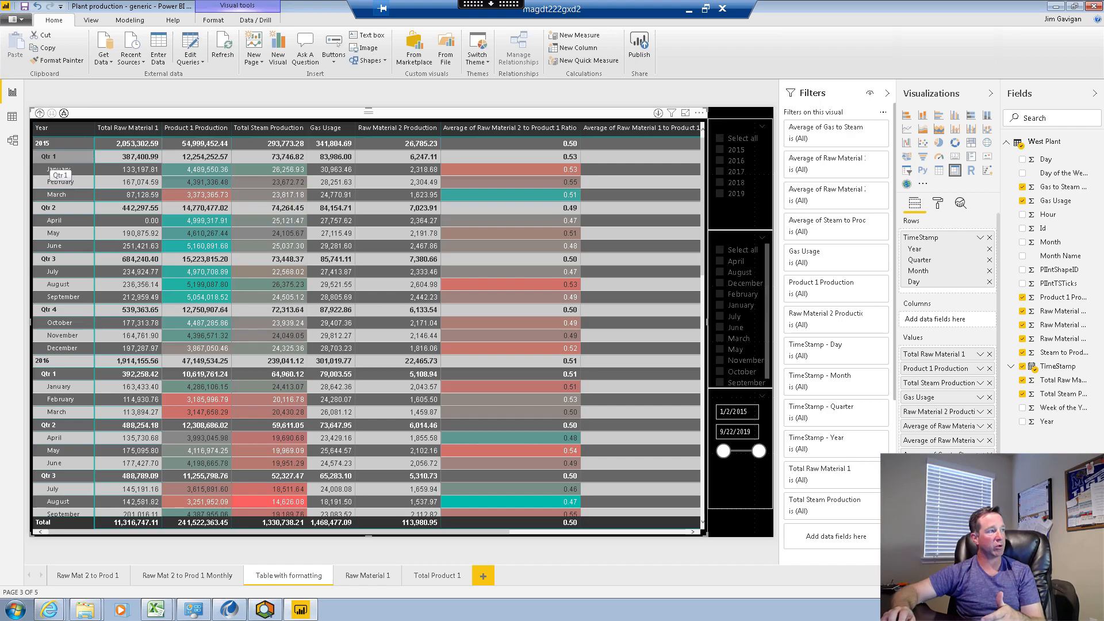
Step: Expand the production matrix from years through quarters and months down to daily rows
{"action": "scroll", "scroll_direction": "down", "scroll_amount": 3}
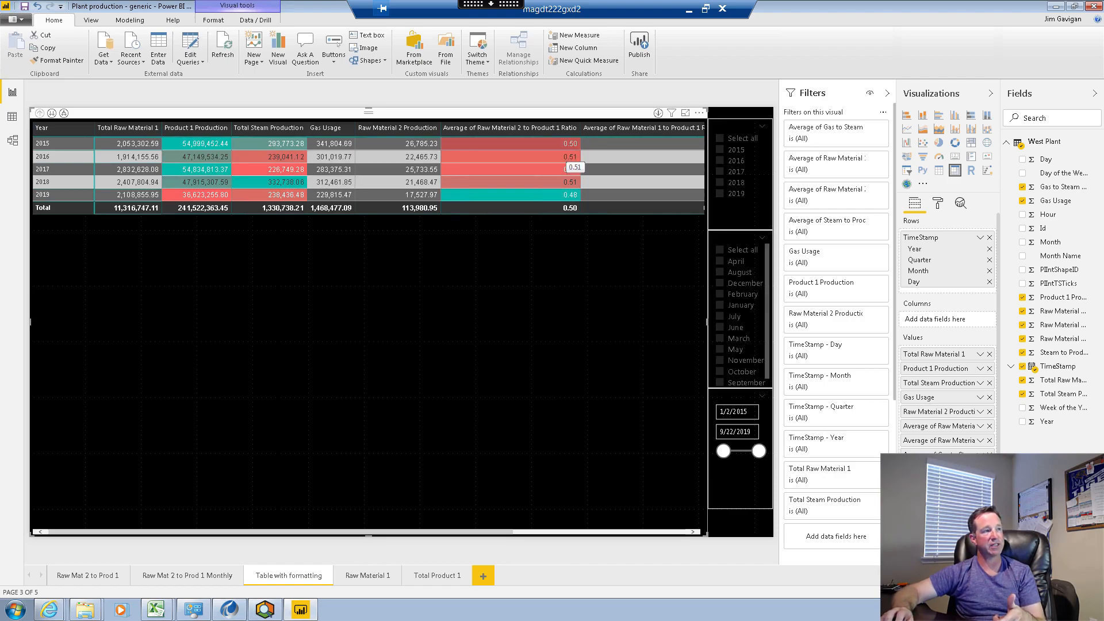
{"action": "mouse_move", "coordinate": [509, 128]}
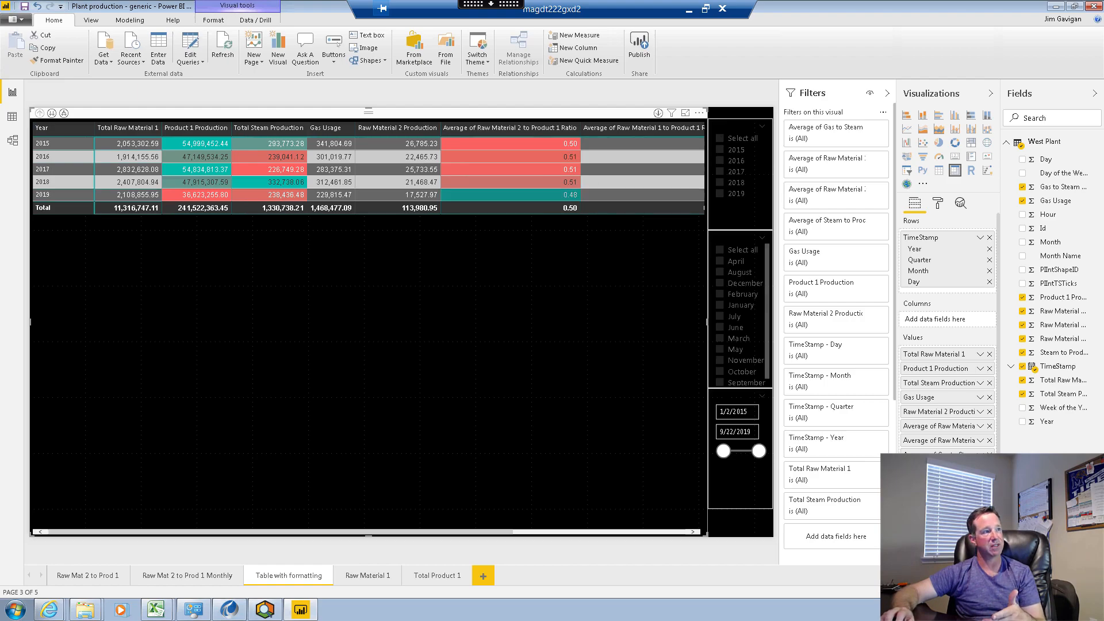
{"action": "mouse_move", "coordinate": [507, 142]}
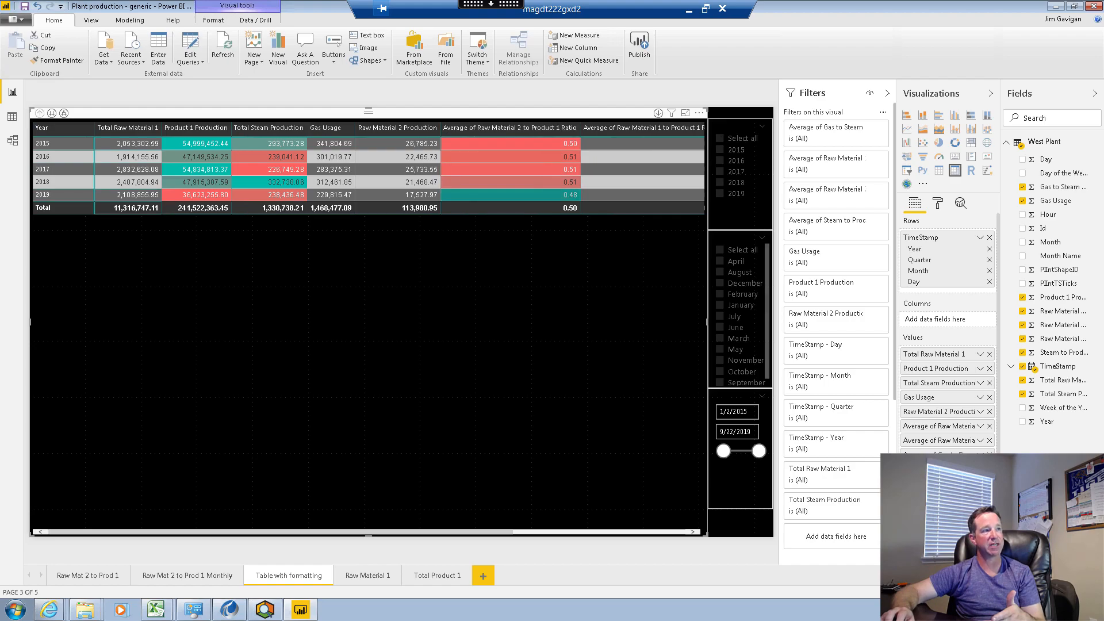
{"action": "mouse_move", "coordinate": [584, 195]}
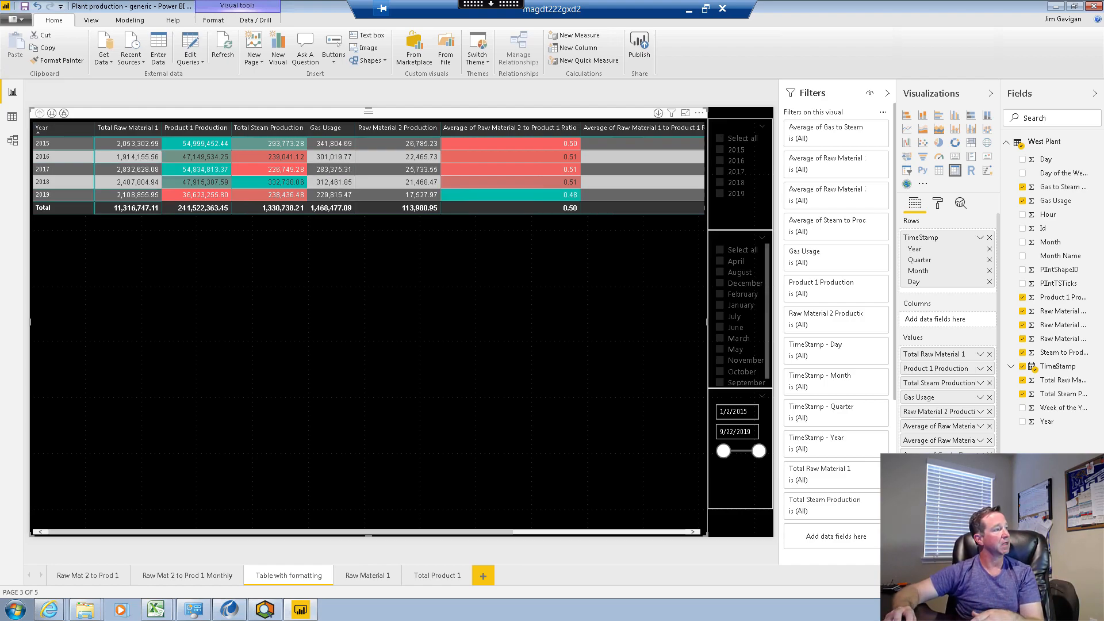
{"action": "left_click", "coordinate": [63, 113]}
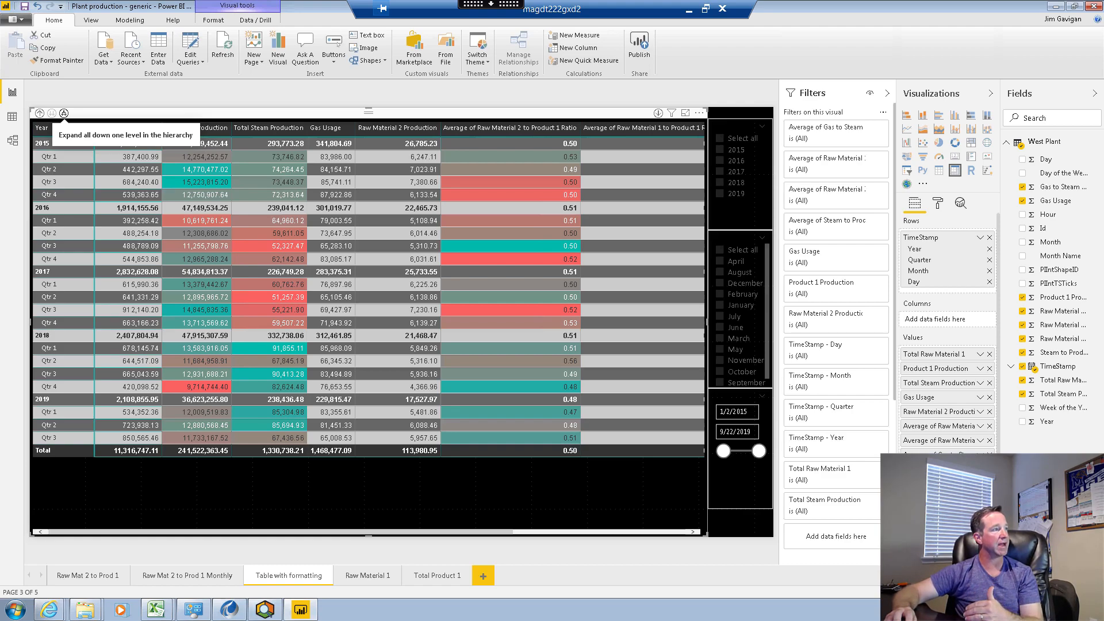
{"action": "left_click", "coordinate": [64, 113]}
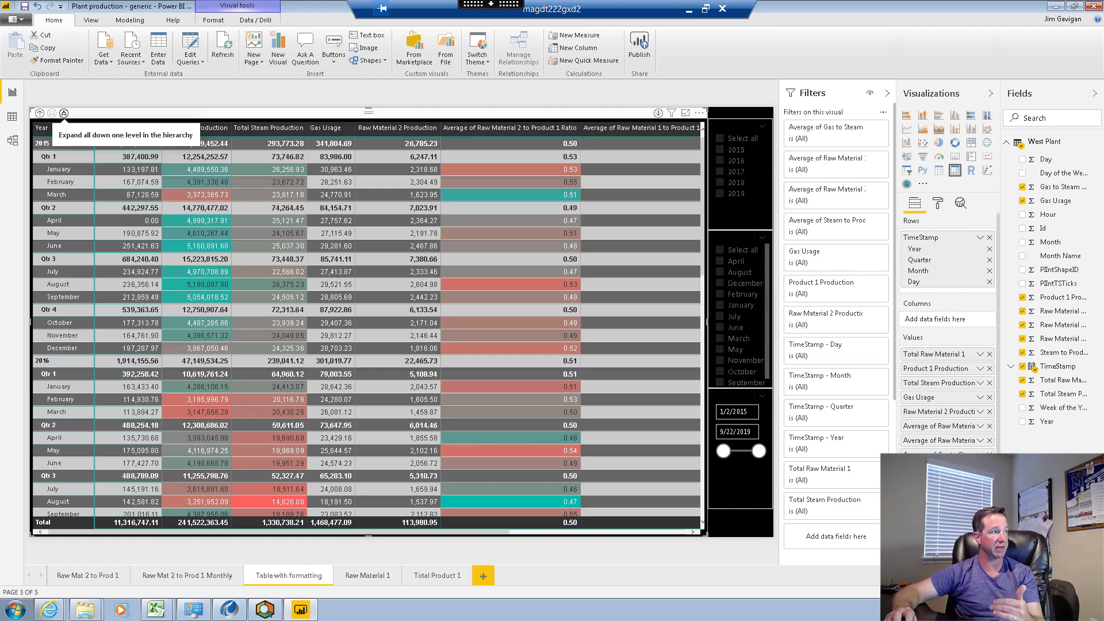
{"action": "left_click", "coordinate": [63, 114]}
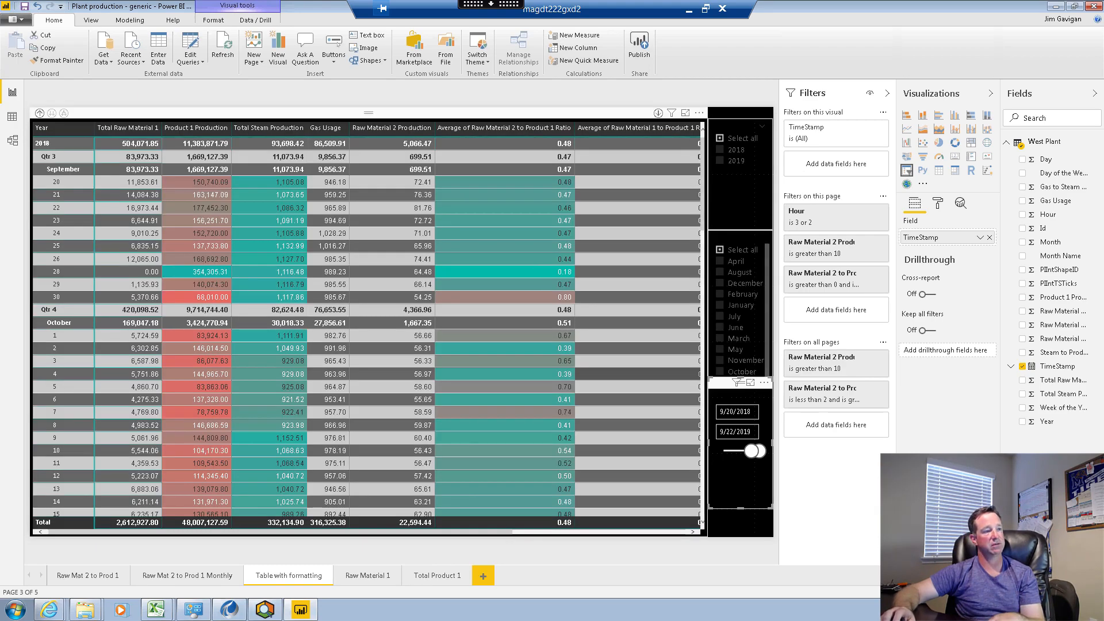
{"action": "left_click", "coordinate": [222, 44]}
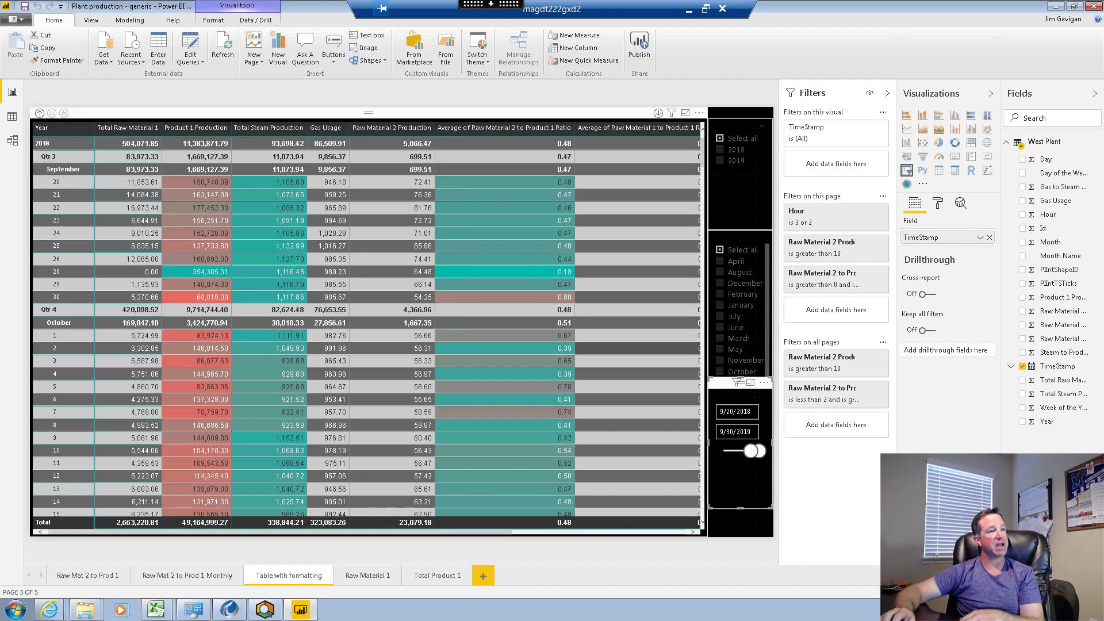
Step: Set the table's start date to September 22, 2018 and scroll through the filtered rows
{"action": "scroll", "scroll_direction": "down", "scroll_amount": 3}
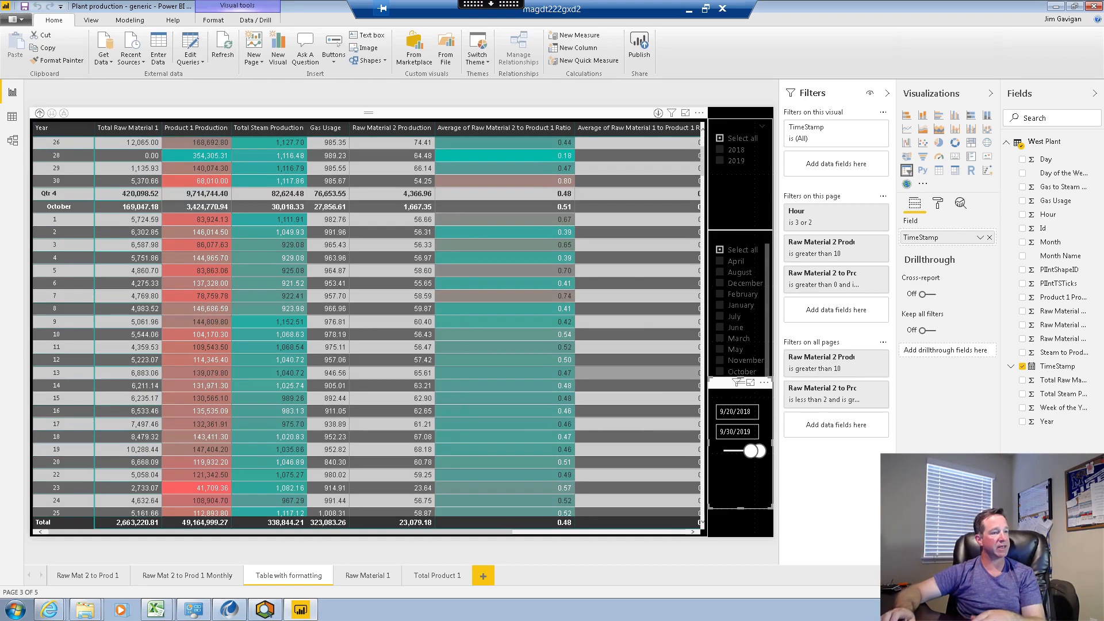
{"action": "left_click", "coordinate": [736, 412]}
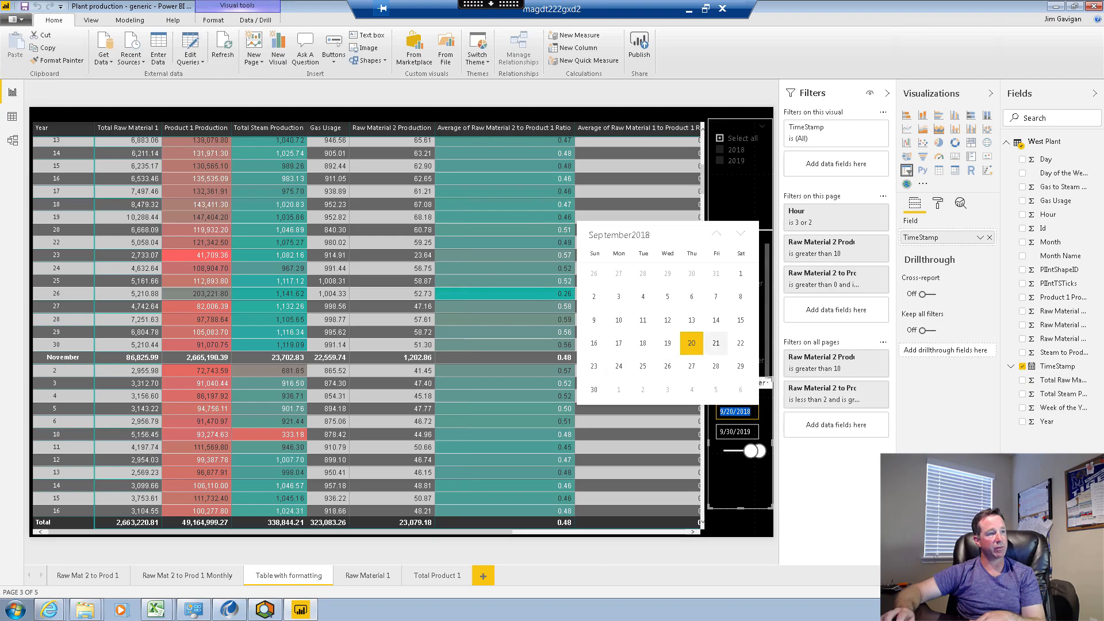
{"action": "left_click", "coordinate": [715, 343]}
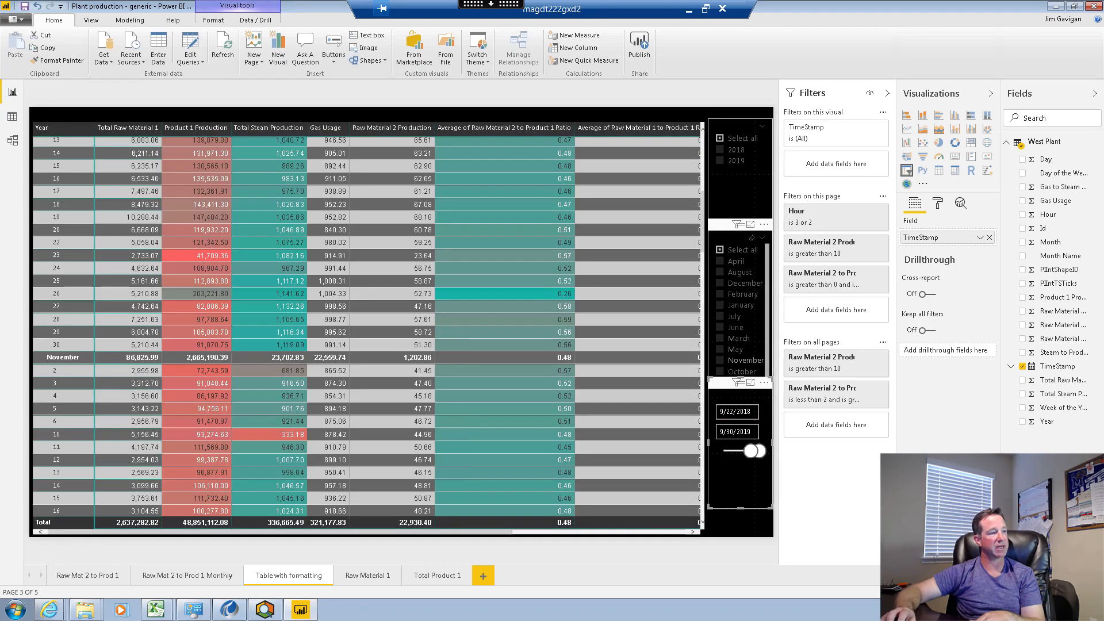
{"action": "scroll", "scroll_direction": "down", "scroll_amount": 3}
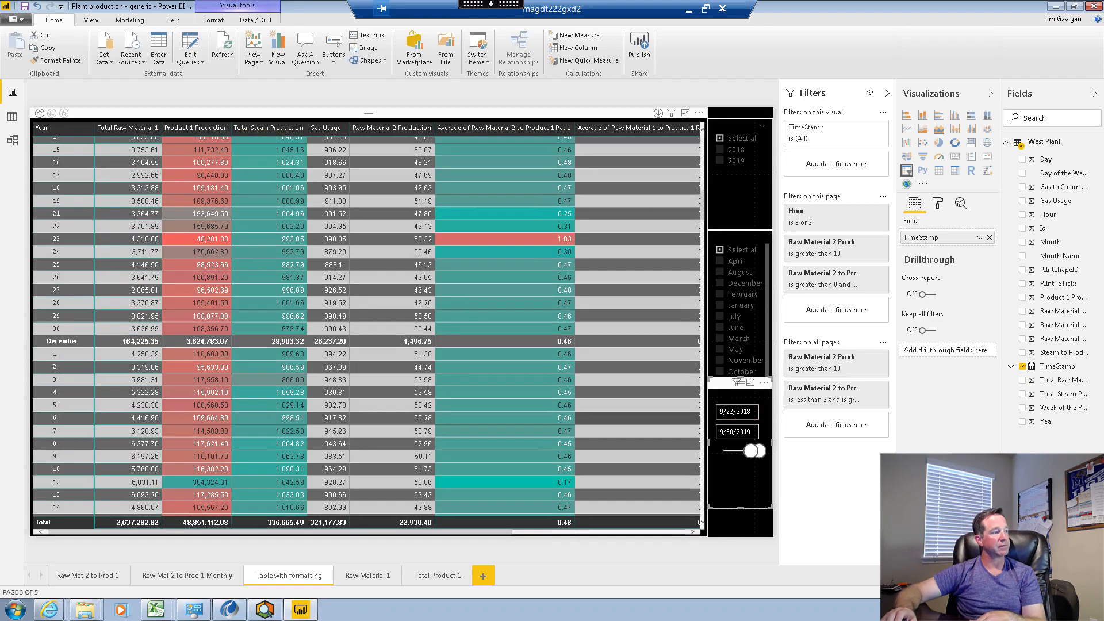
{"action": "scroll", "scroll_direction": "down", "scroll_amount": 3}
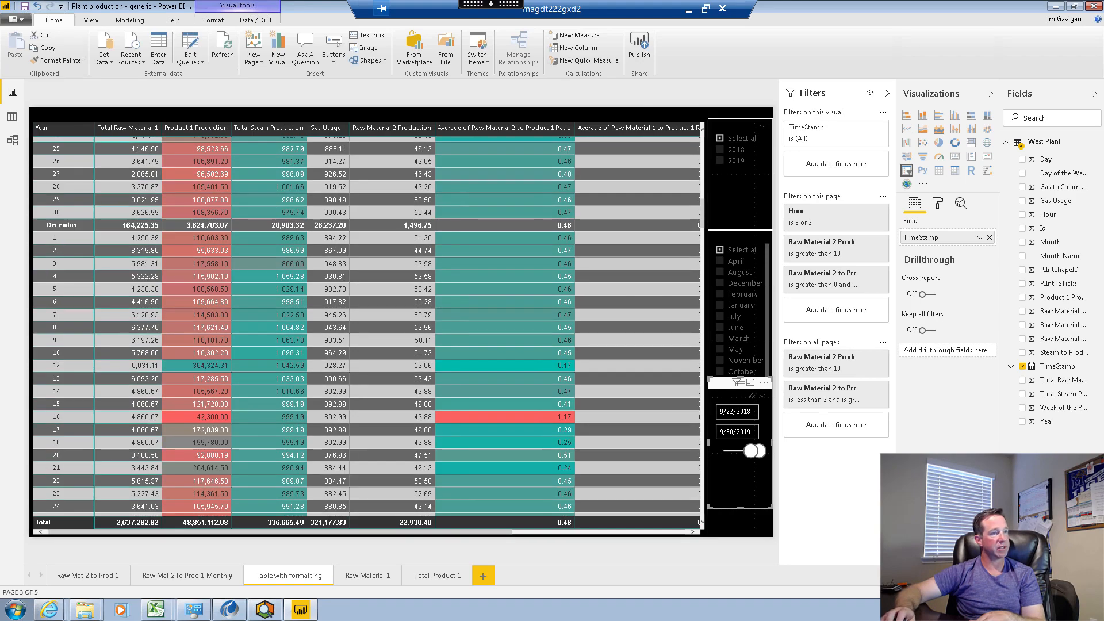
{"action": "left_click", "coordinate": [736, 411]}
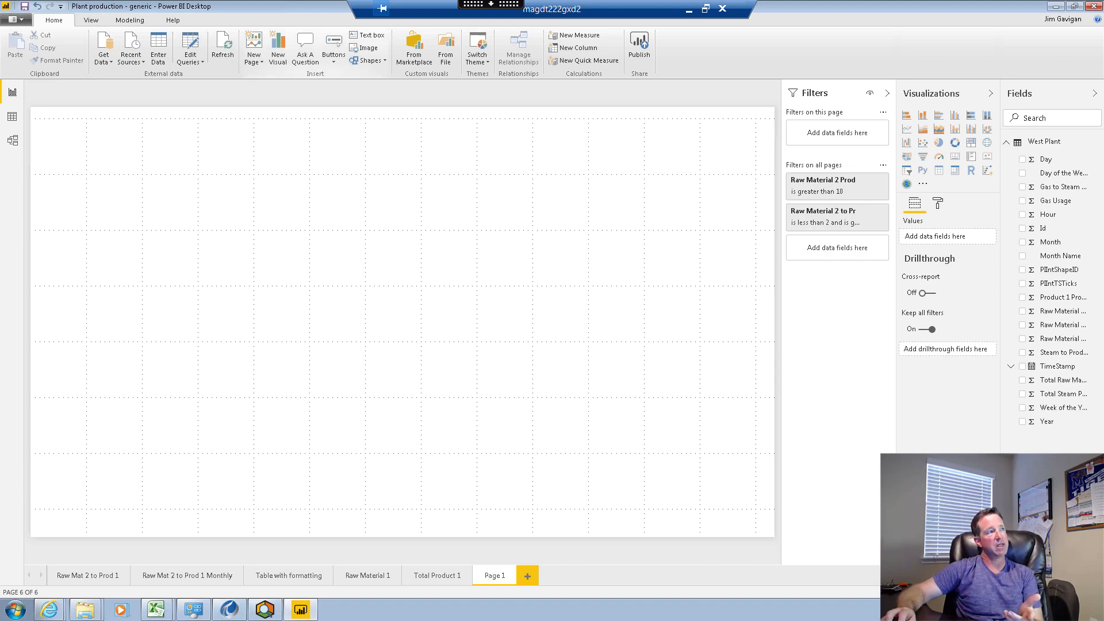
Step: Ask Q&A for 'total steam production by day last month' shown as a table
{"action": "left_click", "coordinate": [304, 48]}
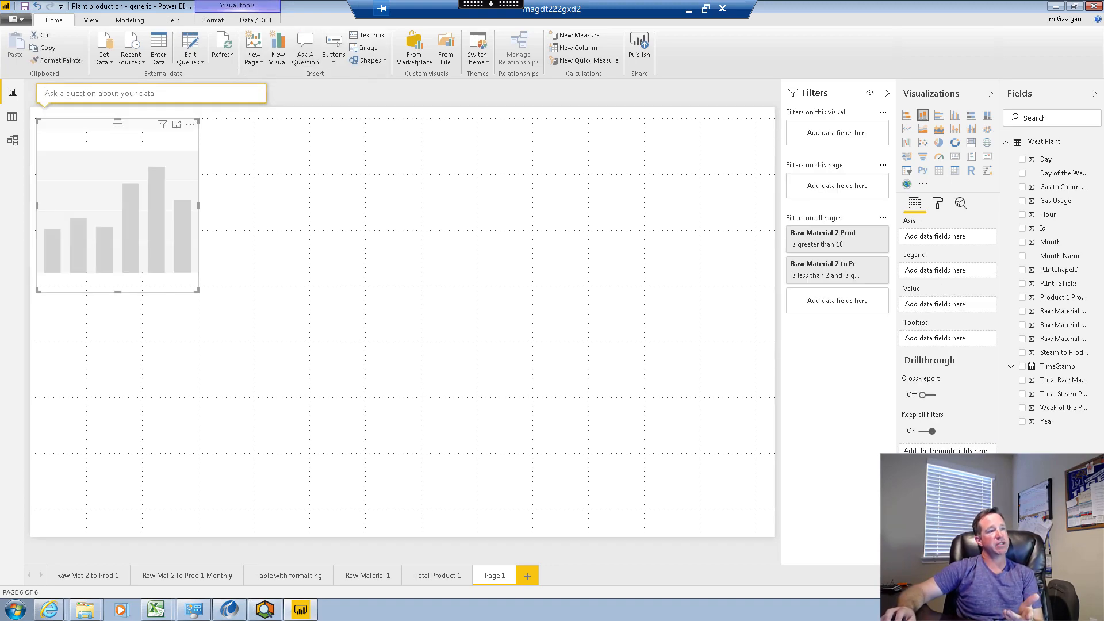
{"action": "type", "text": "t"}
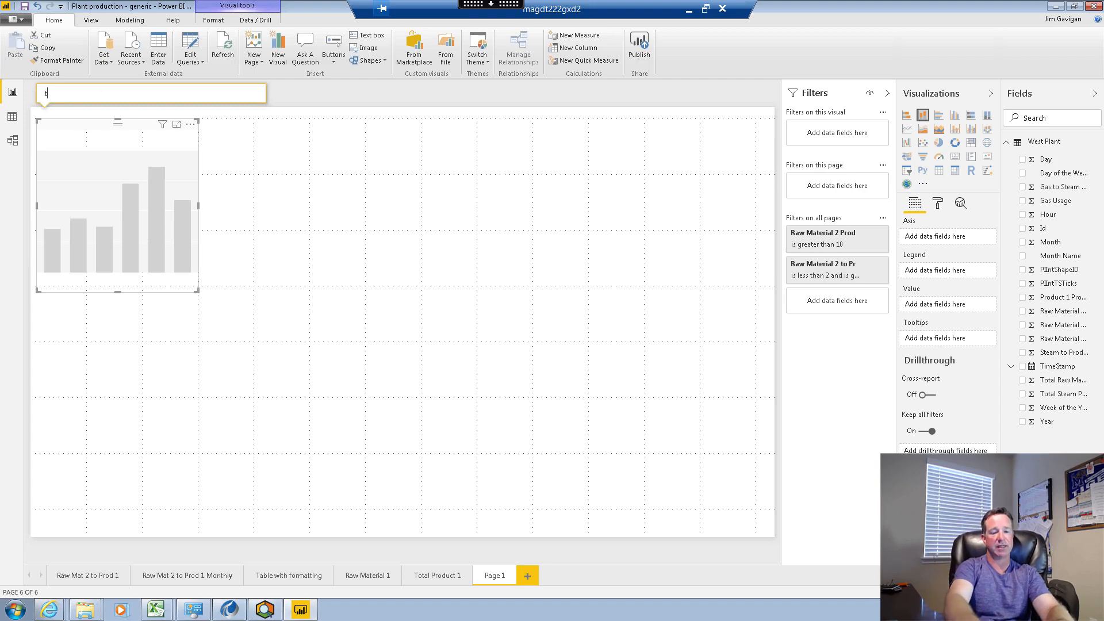
{"action": "type", "text": "otal steam production"}
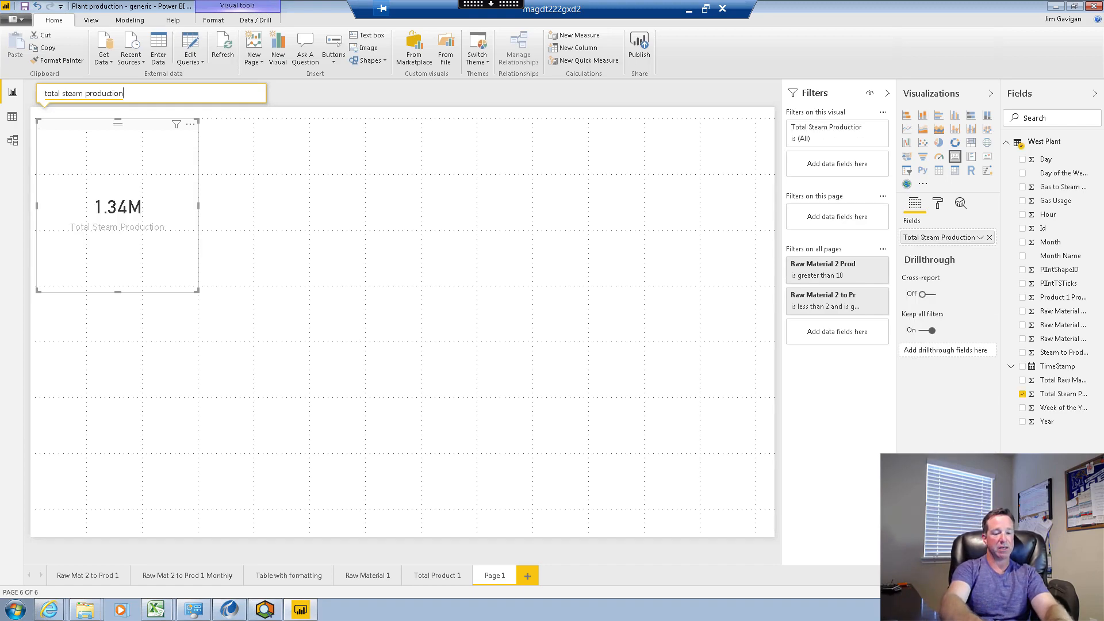
{"action": "type", "text": "by d"}
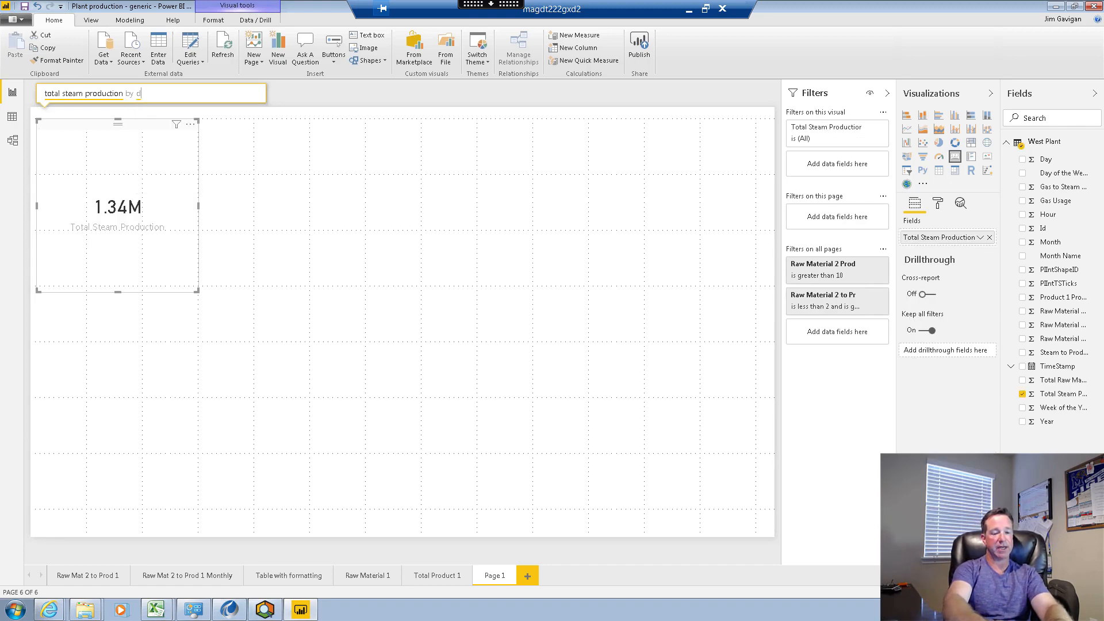
{"action": "type", "text": "ay"}
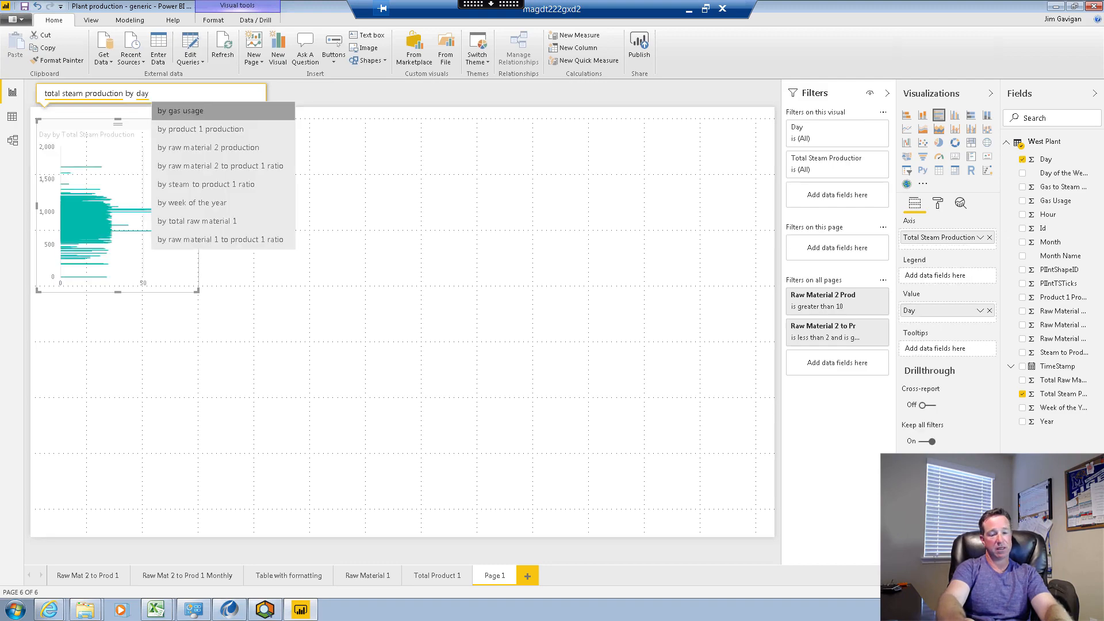
{"action": "type", "text": "this month"}
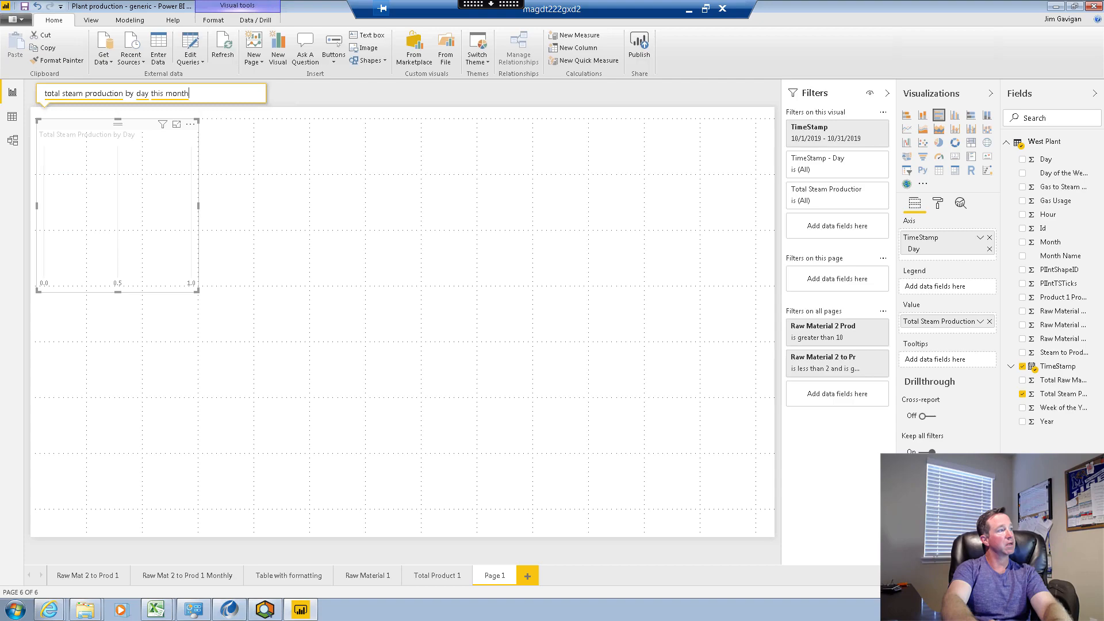
{"action": "key", "text": "Backspace"}
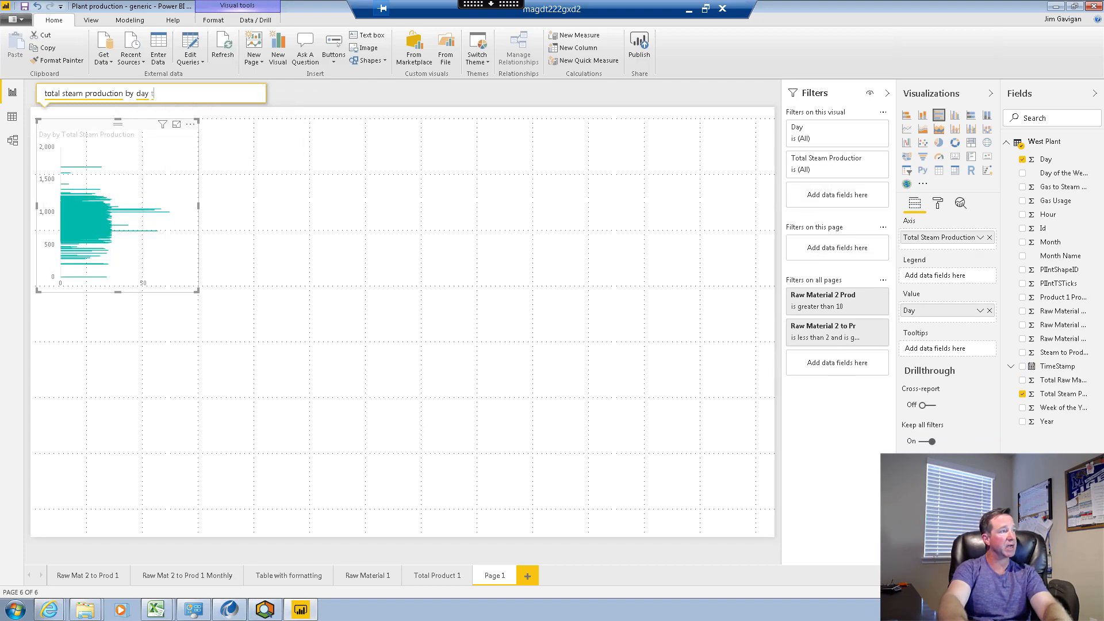
{"action": "type", "text": "last"}
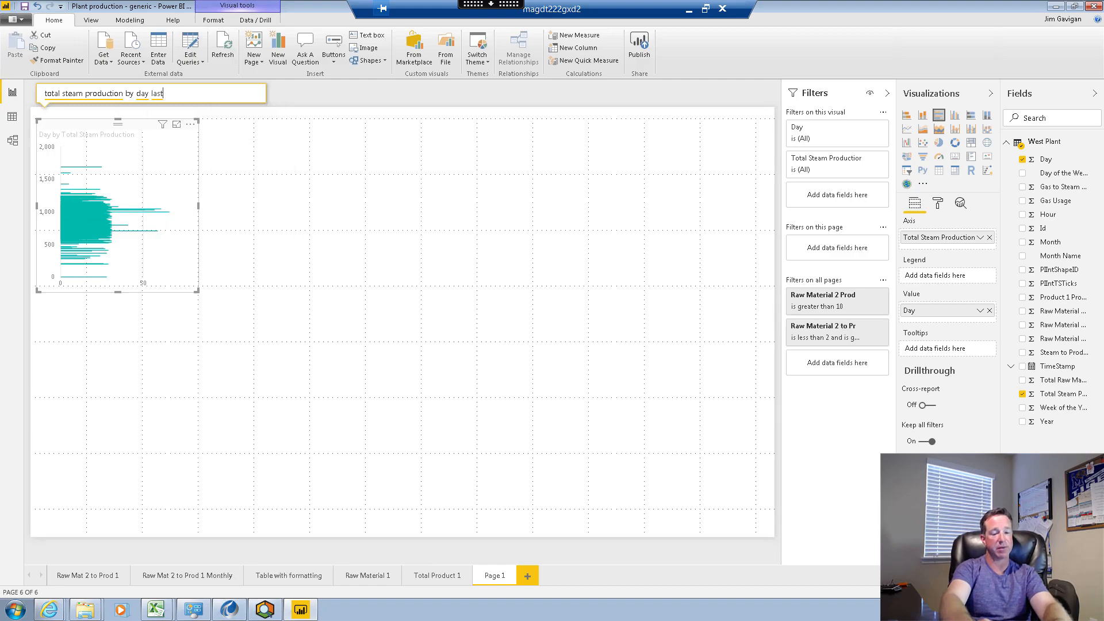
{"action": "type", "text": "month"}
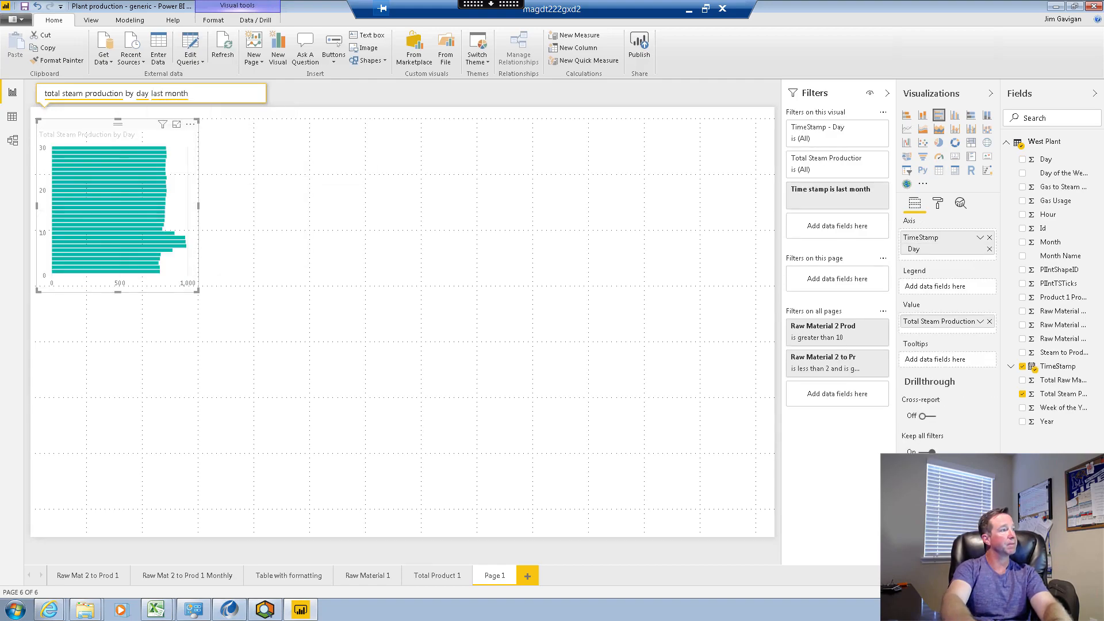
{"action": "type", "text": "ta"}
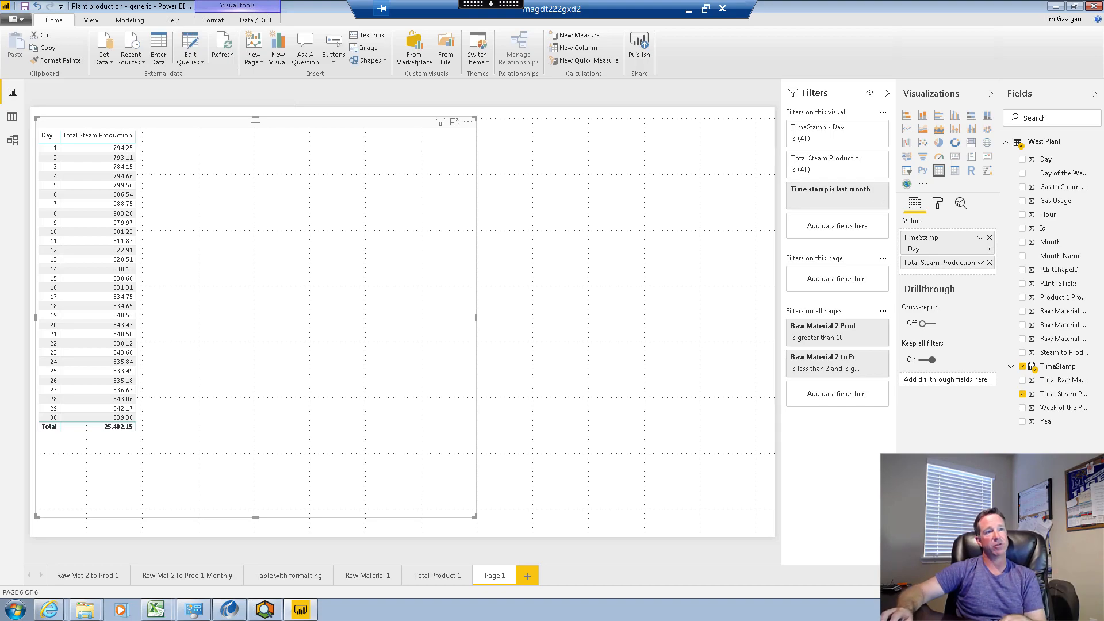
Step: Turn the daily steam table into a line chart and add a new report page
{"action": "left_click", "coordinate": [906, 129]}
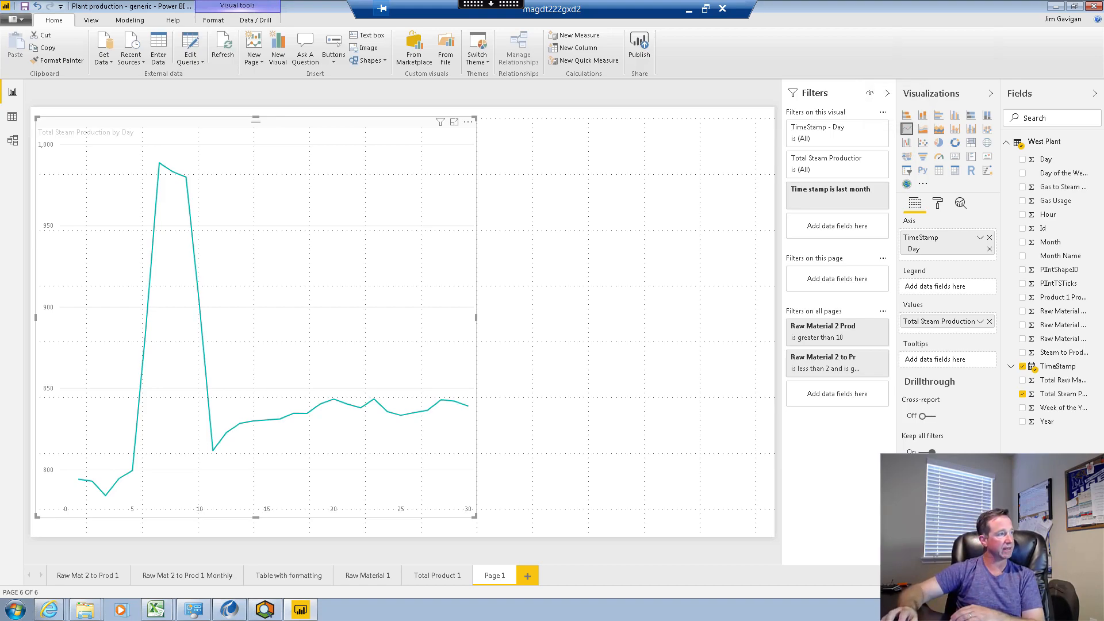
{"action": "mouse_move", "coordinate": [161, 163]}
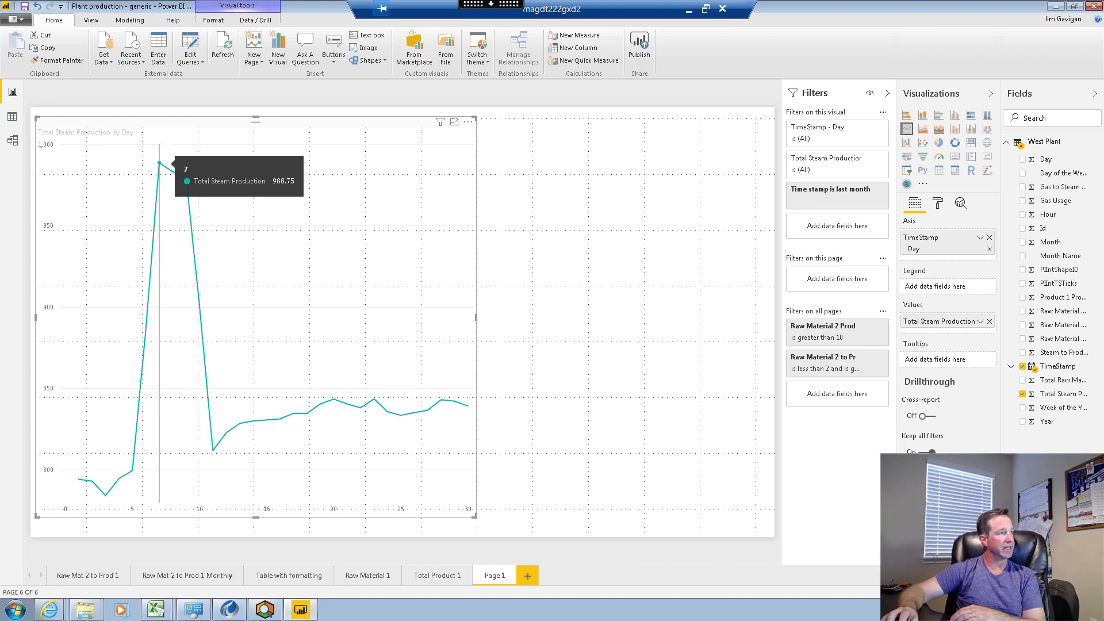
{"action": "mouse_move", "coordinate": [185, 175]}
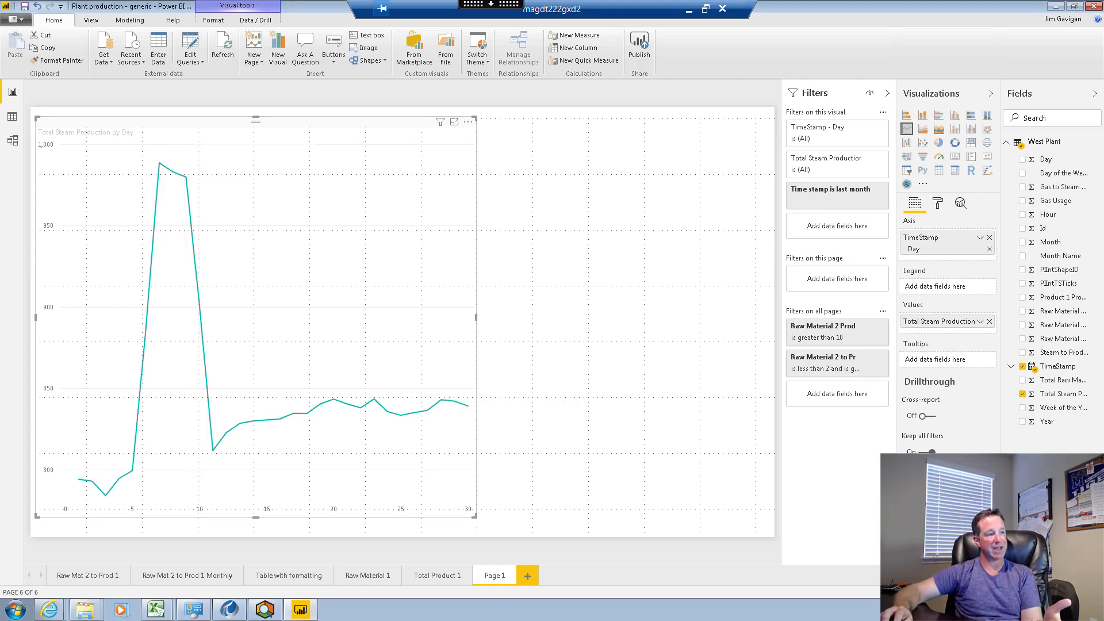
{"action": "left_click", "coordinate": [572, 575]}
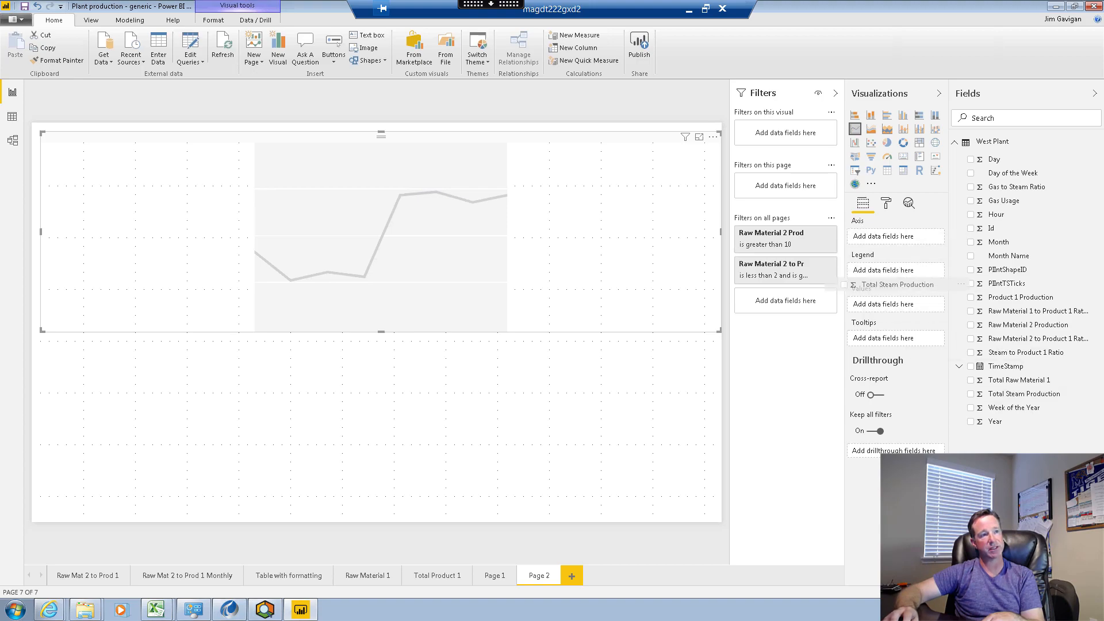
Step: Plot Total Steam Production against TimeStamp in the line chart, showing yearly totals
{"action": "left_click", "coordinate": [979, 394]}
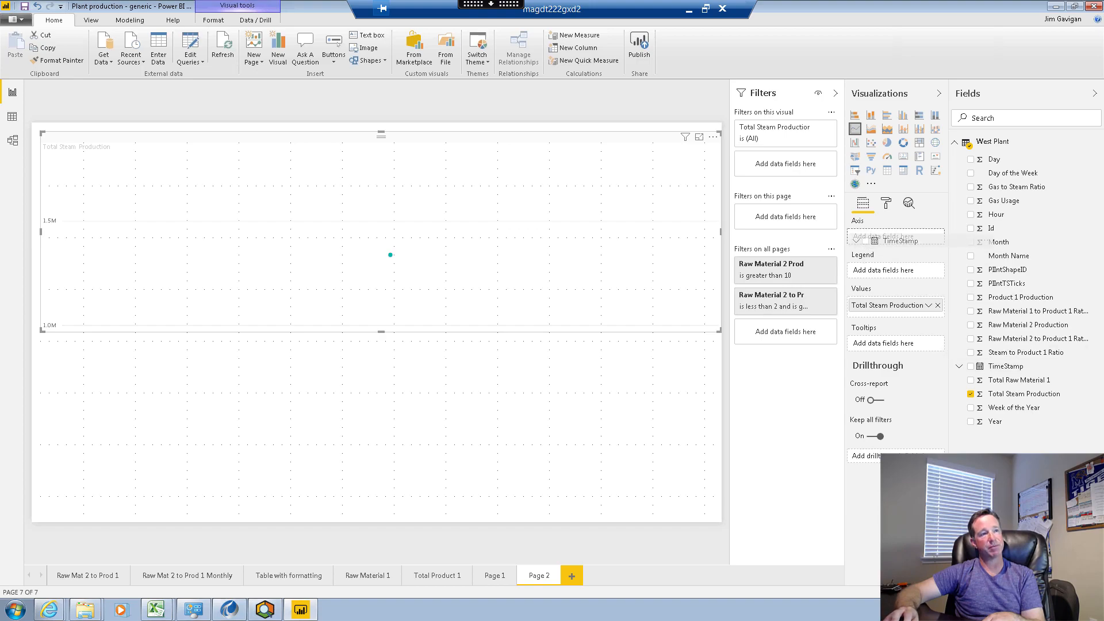
{"action": "left_click", "coordinate": [934, 237]}
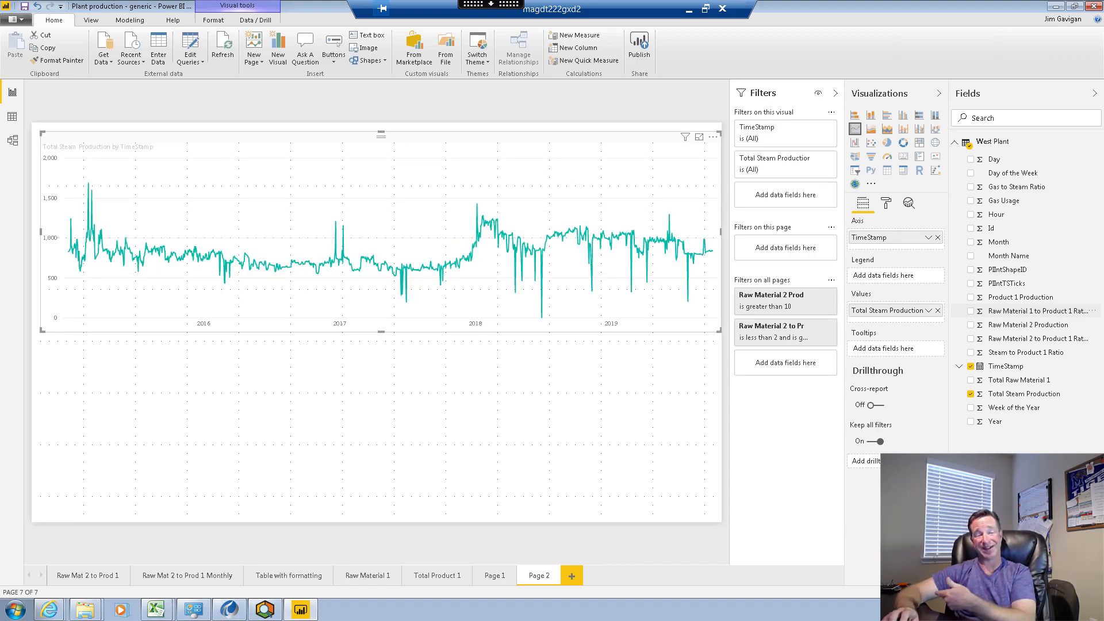
{"action": "left_click", "coordinate": [938, 237]}
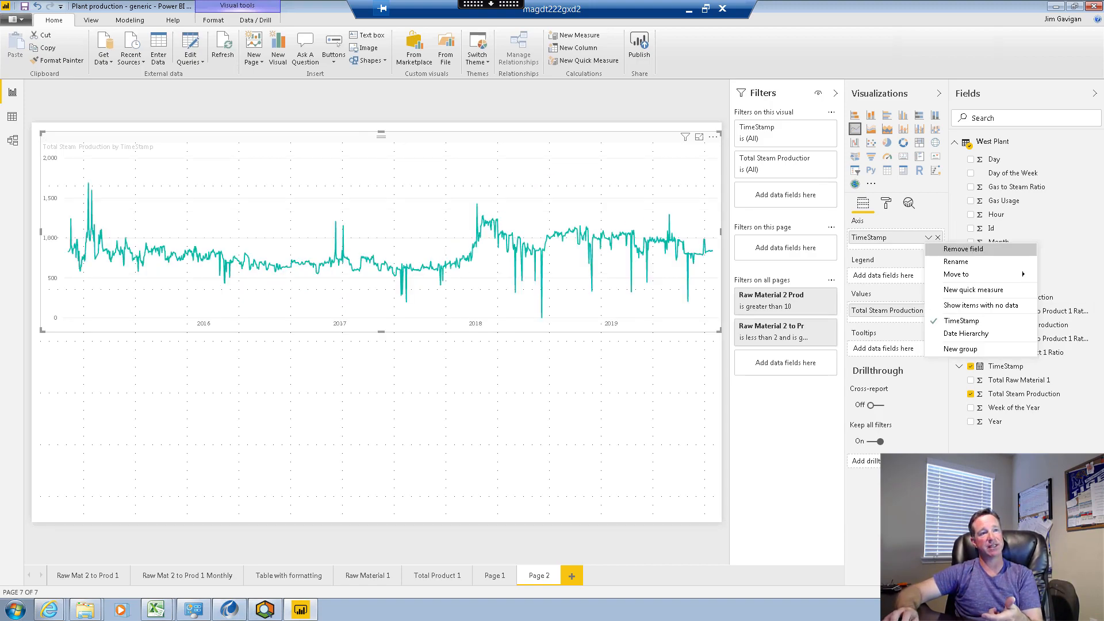
{"action": "left_click", "coordinate": [967, 333]}
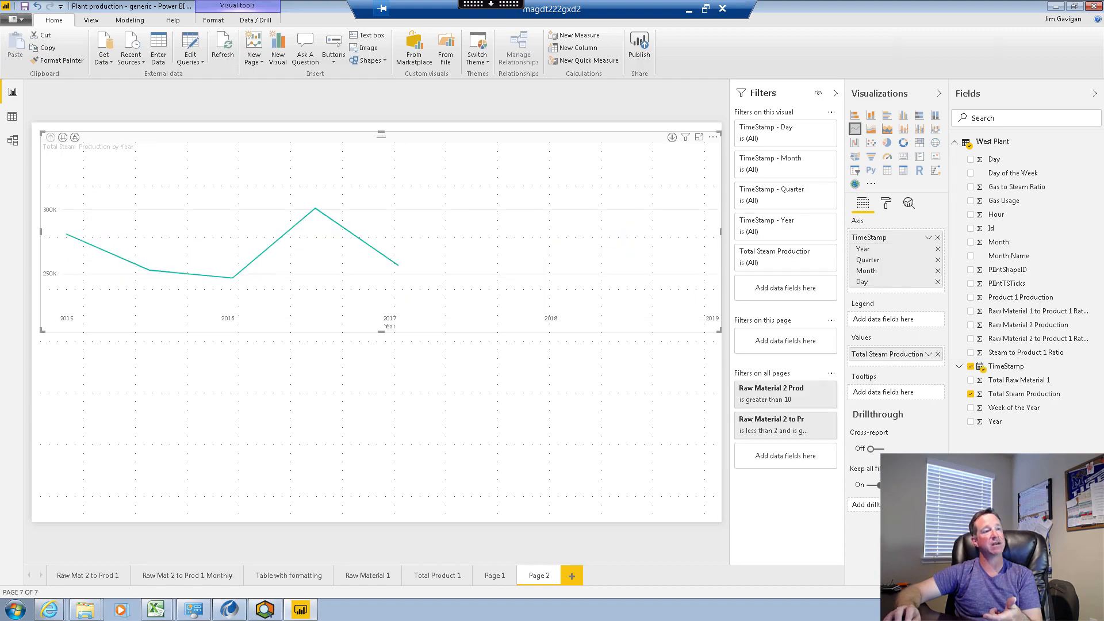
Step: Drill the steam trend down through quarters and months to days, using plain timestamps
{"action": "left_click", "coordinate": [63, 138]}
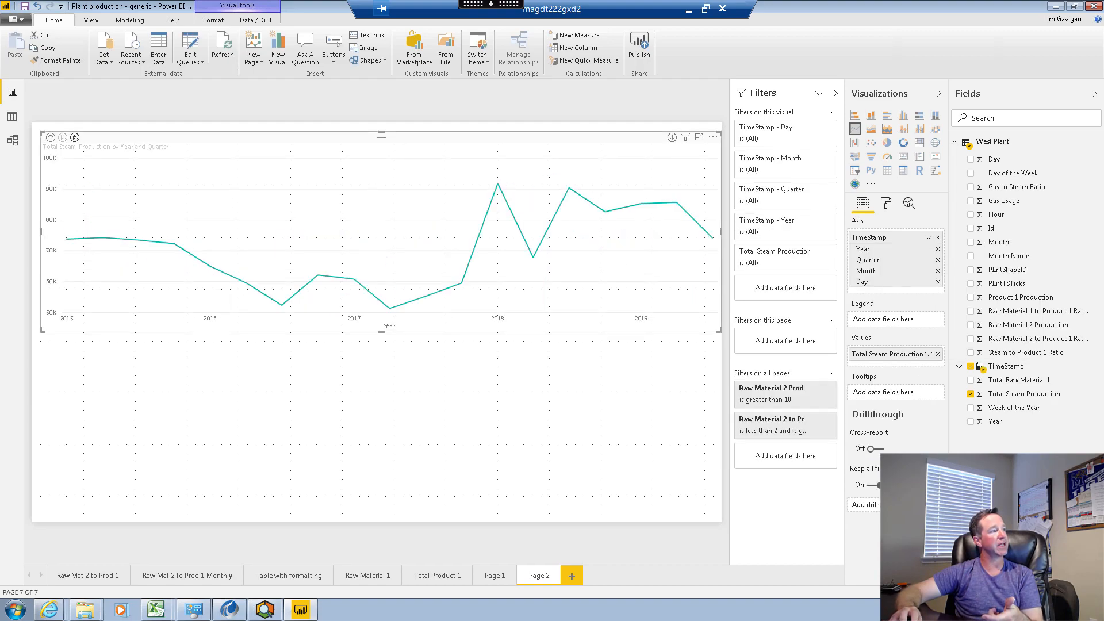
{"action": "left_click", "coordinate": [63, 138]}
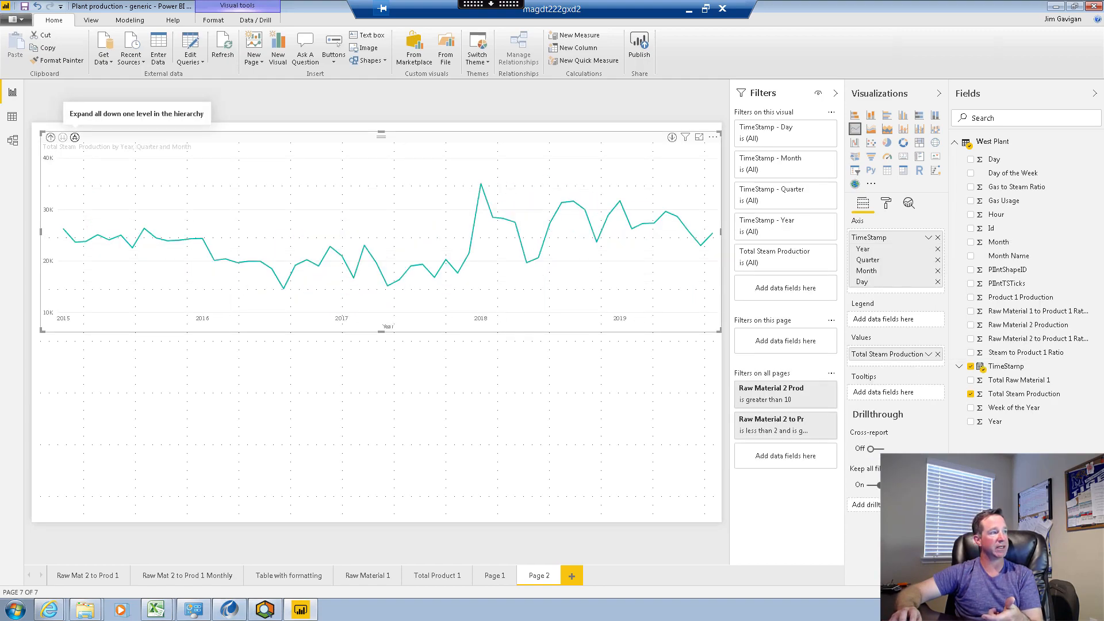
{"action": "left_click", "coordinate": [75, 138]}
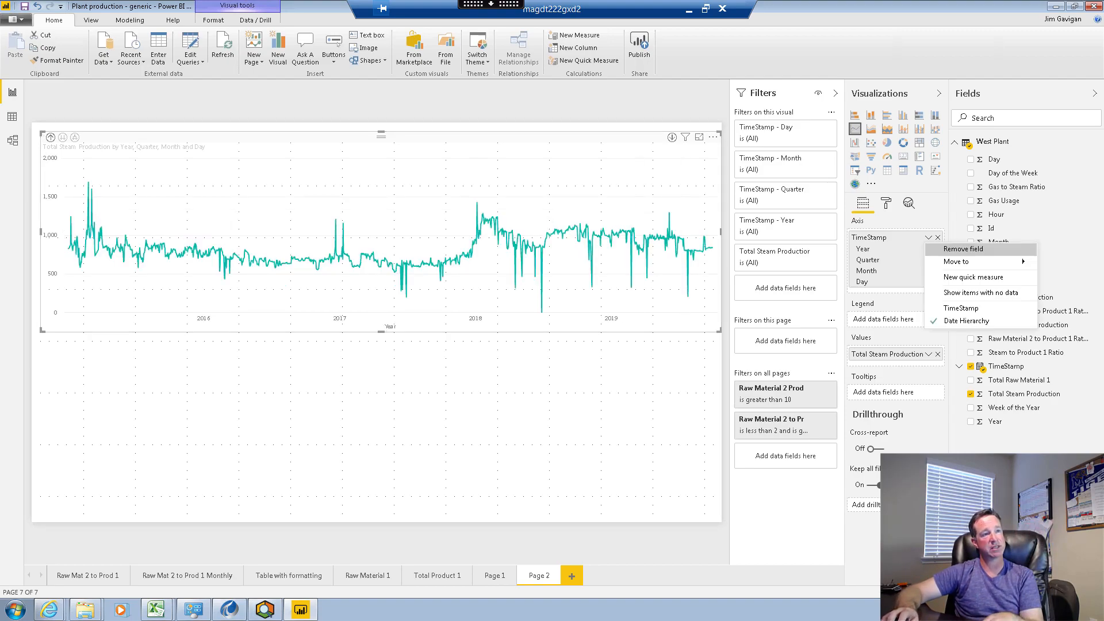
{"action": "left_click", "coordinate": [958, 248]}
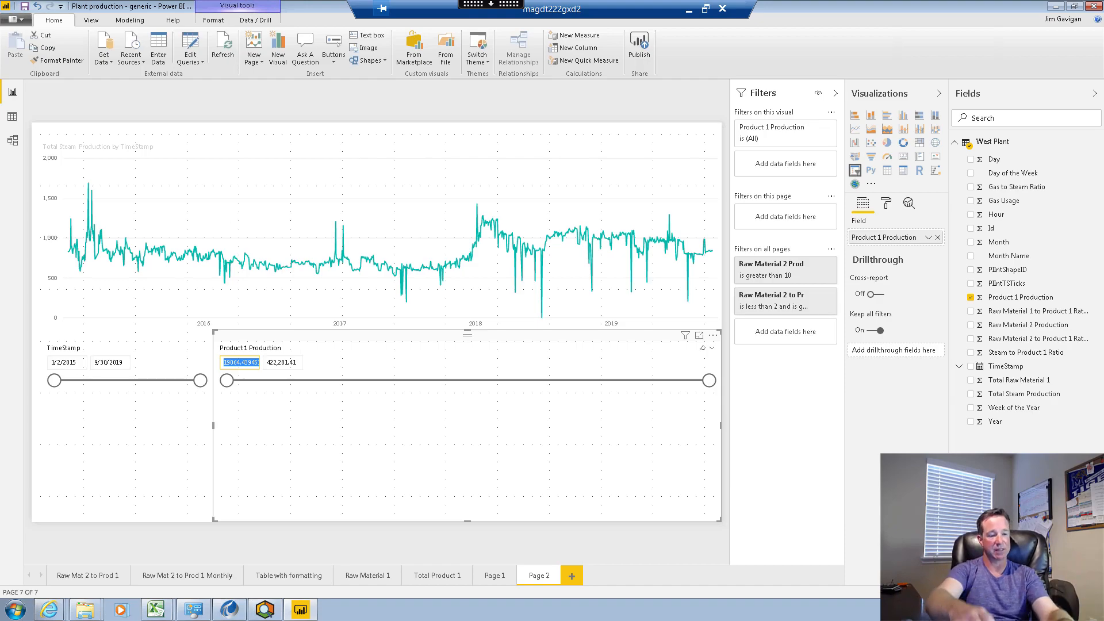
Step: Enter 130,000 production bound and set the TimeStamp slicer start date to 1/1/2019
{"action": "type", "text": "13000"}
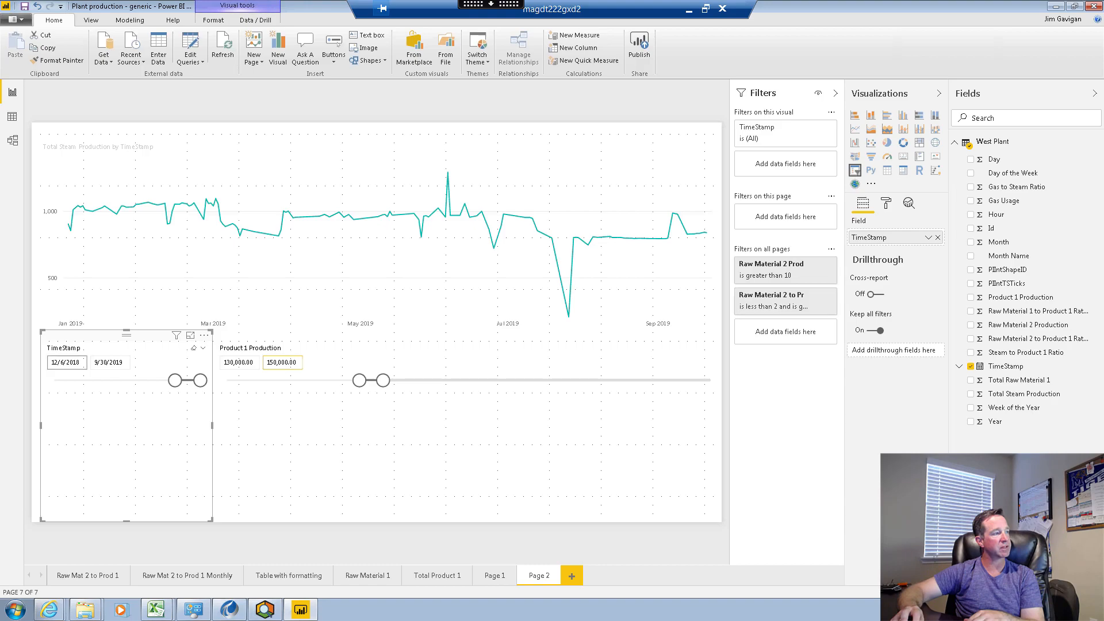
{"action": "left_click", "coordinate": [63, 362]}
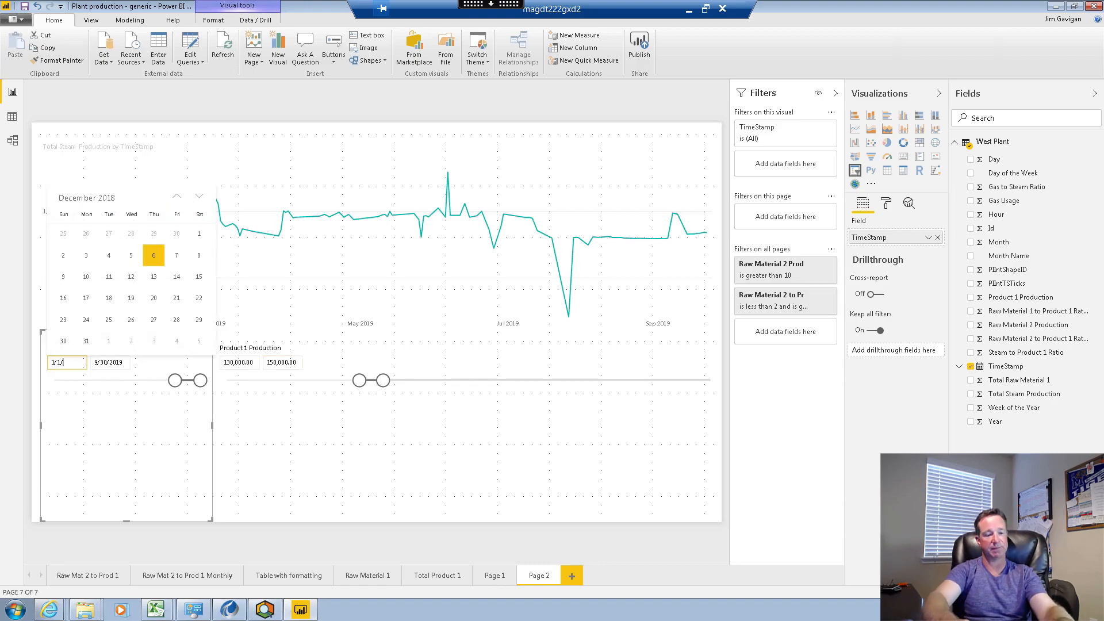
{"action": "left_click", "coordinate": [177, 196]}
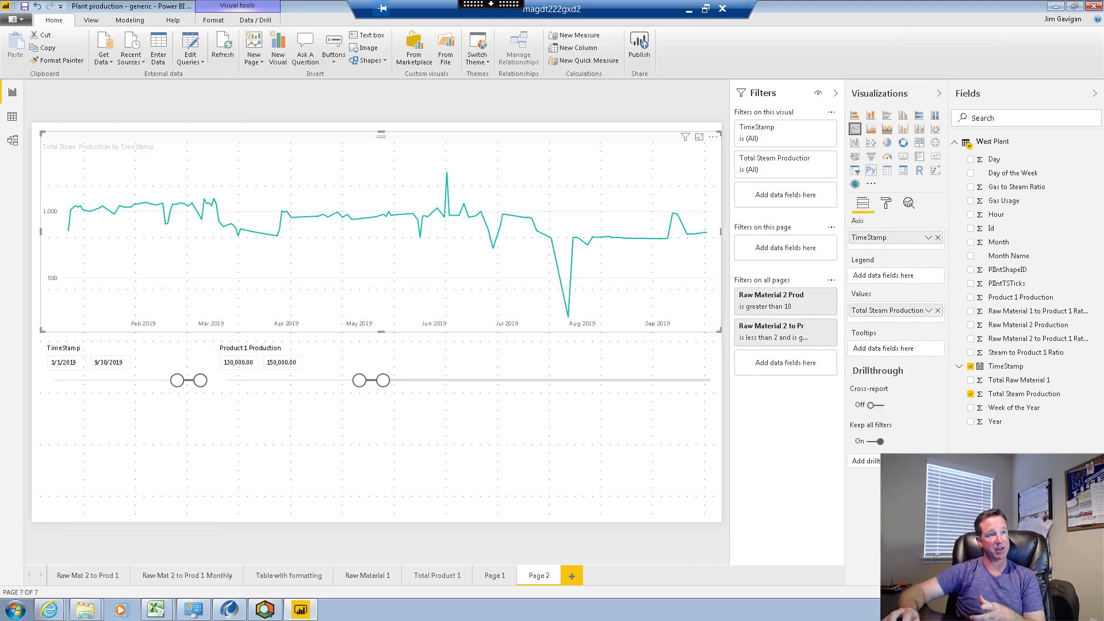
{"action": "mouse_move", "coordinate": [909, 203]}
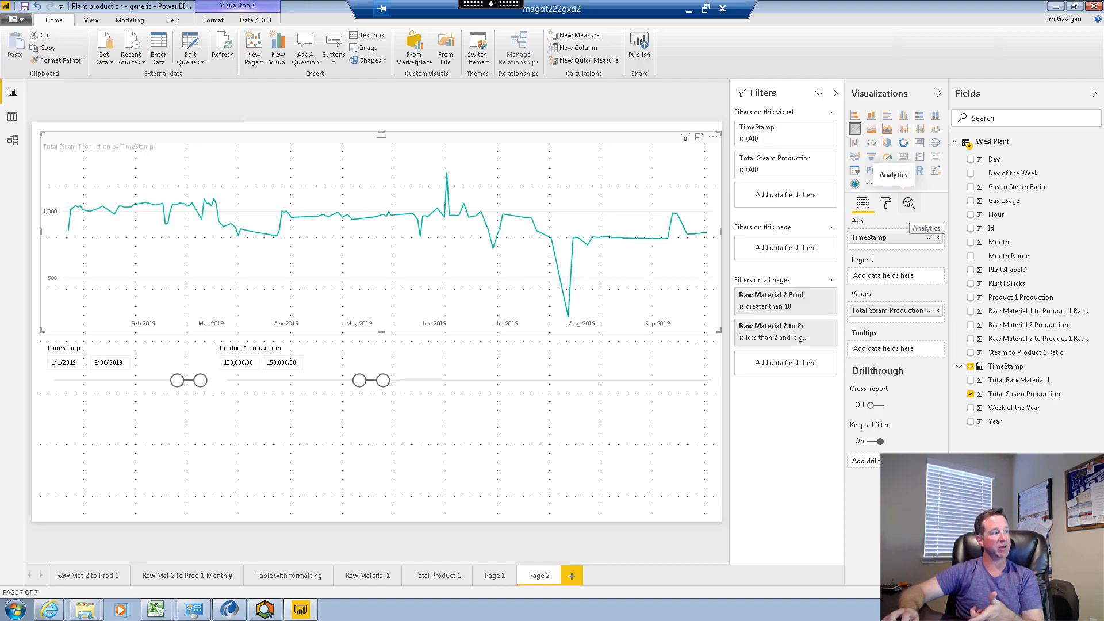
Step: Add an average line to the steam chart: red, 0 transparency, solid, labelled
{"action": "left_click", "coordinate": [909, 203]}
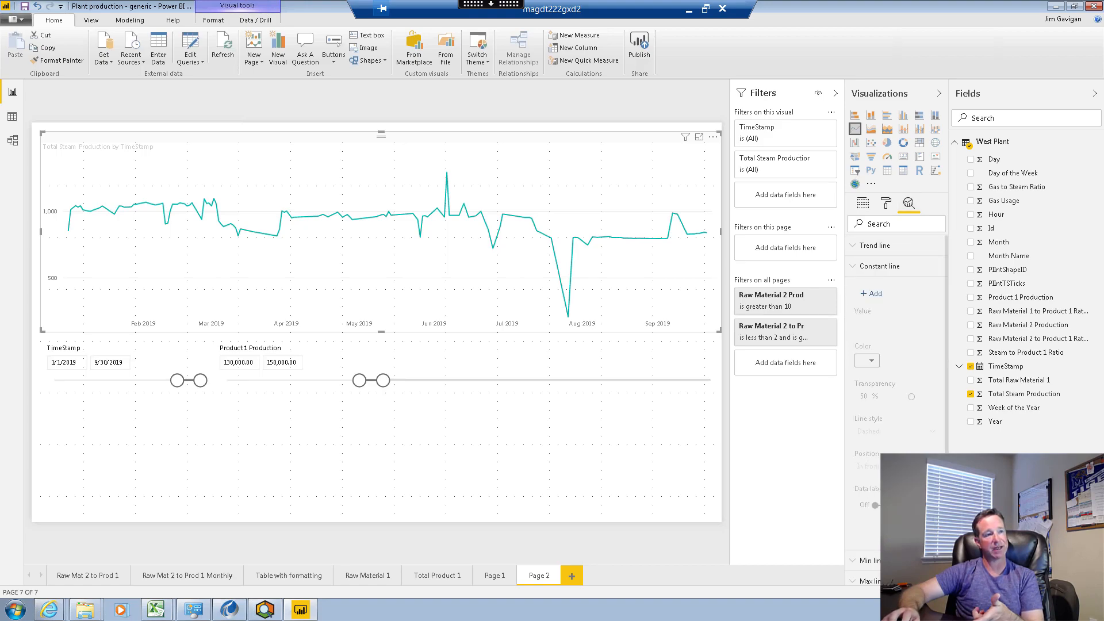
{"action": "left_click", "coordinate": [872, 294]}
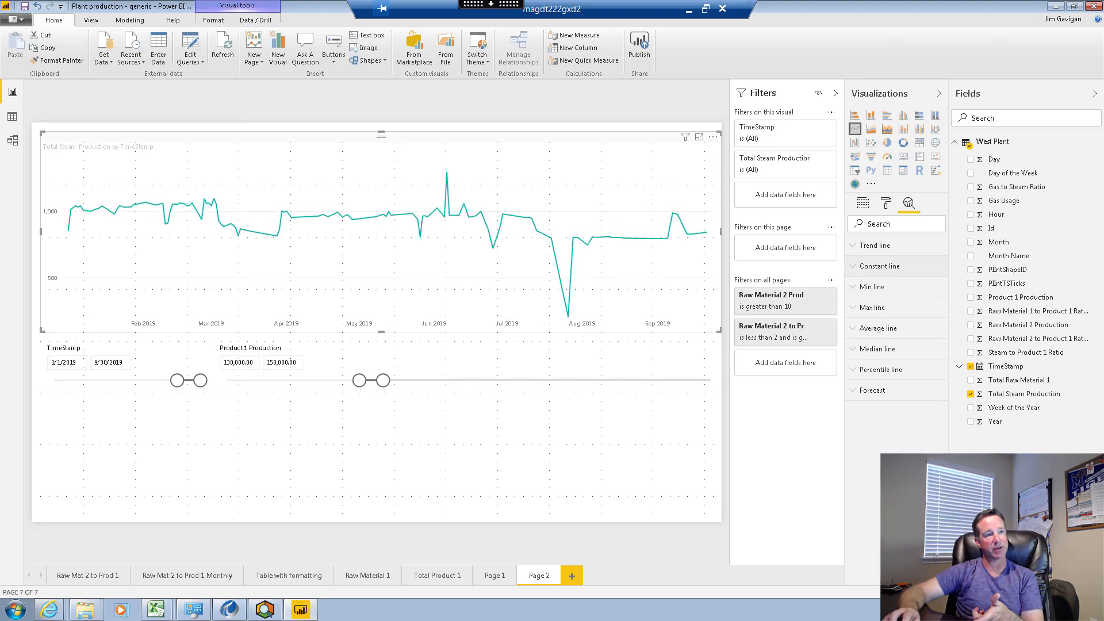
{"action": "left_click", "coordinate": [876, 329]}
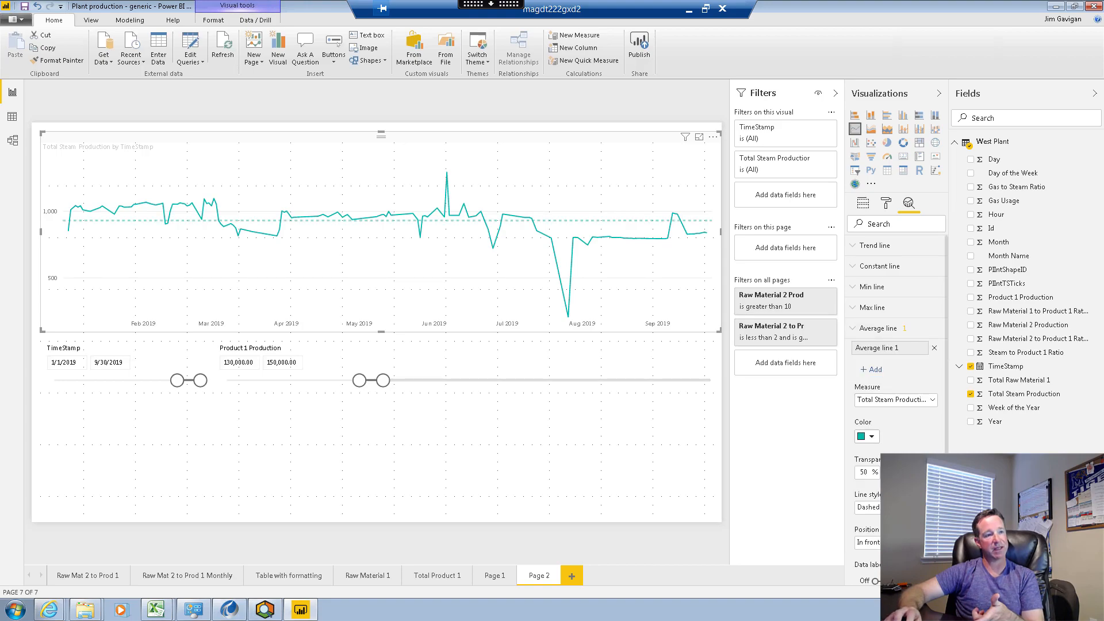
{"action": "left_click", "coordinate": [864, 436]}
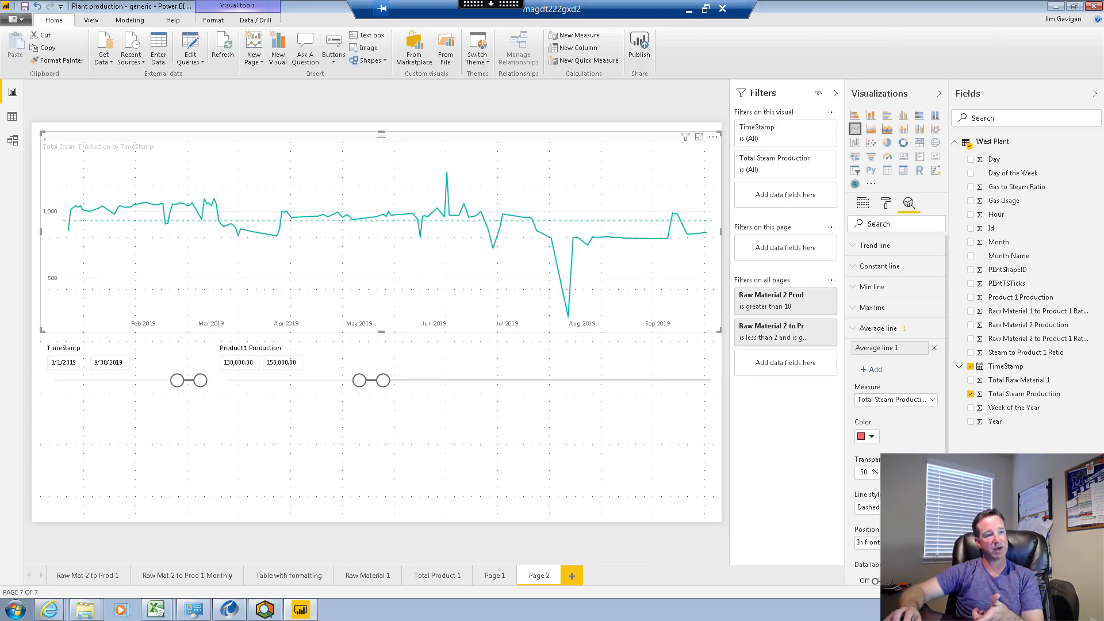
{"action": "left_click", "coordinate": [867, 437]}
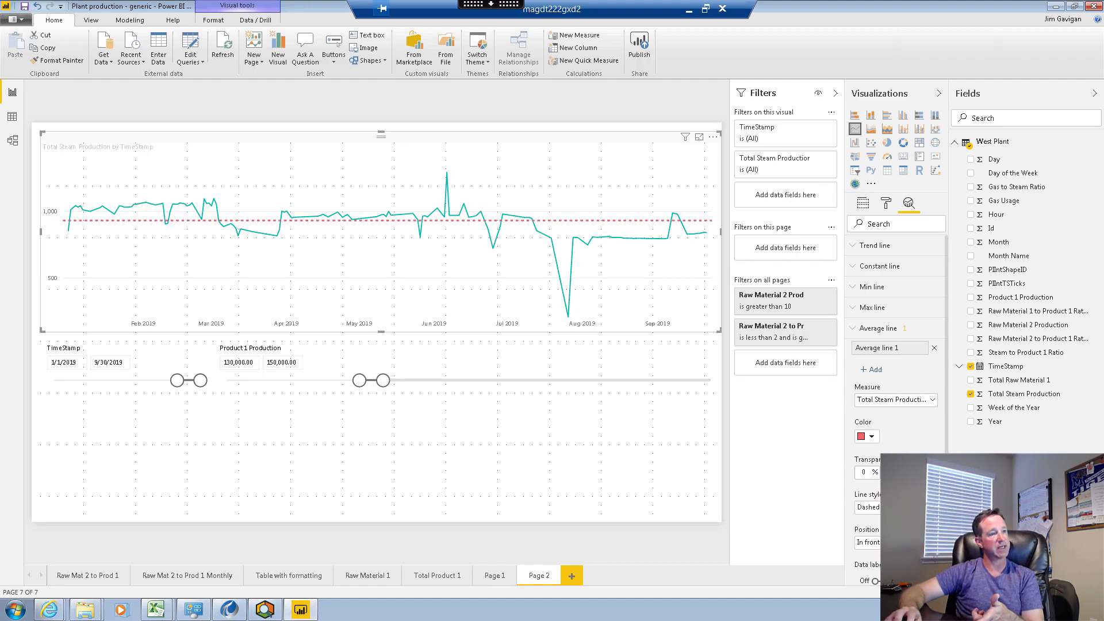
{"action": "left_click", "coordinate": [869, 508]}
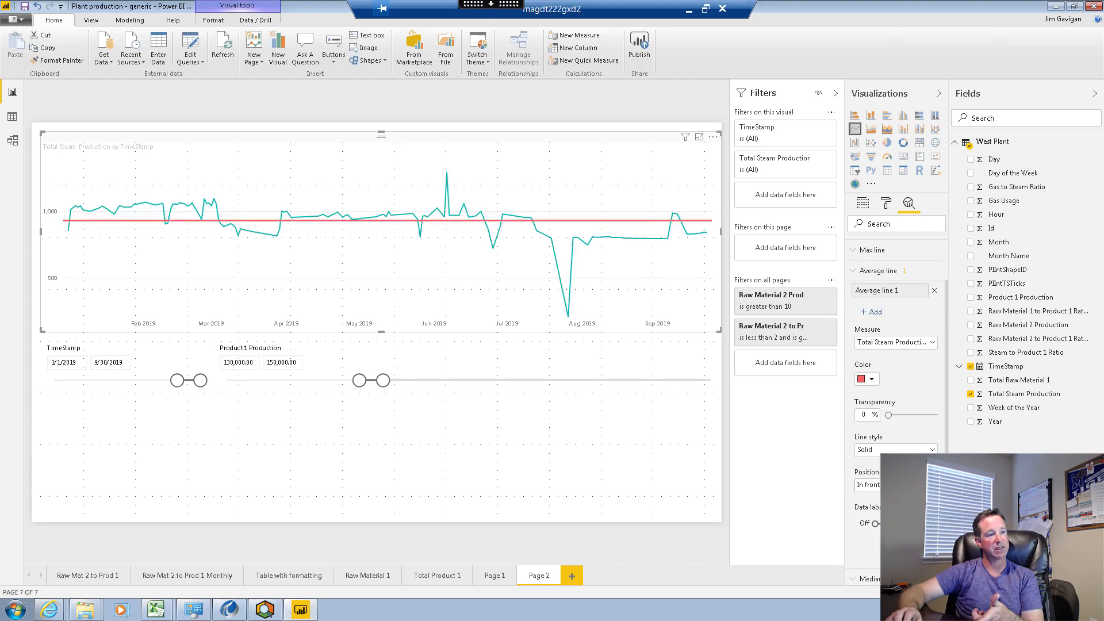
{"action": "left_click", "coordinate": [872, 523]}
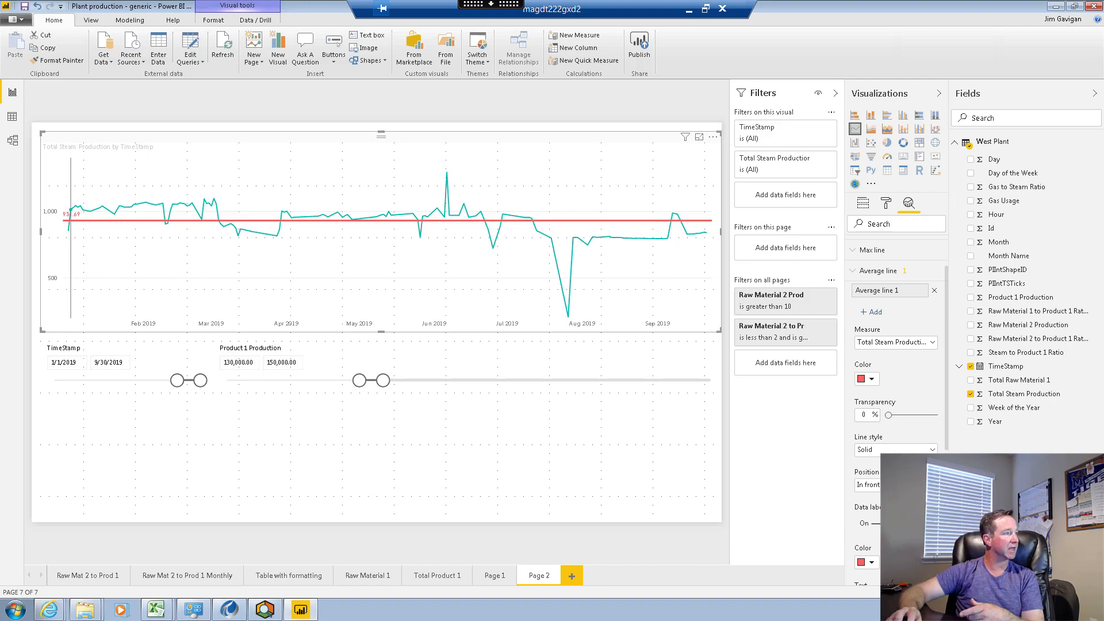
{"action": "mouse_move", "coordinate": [70, 220]}
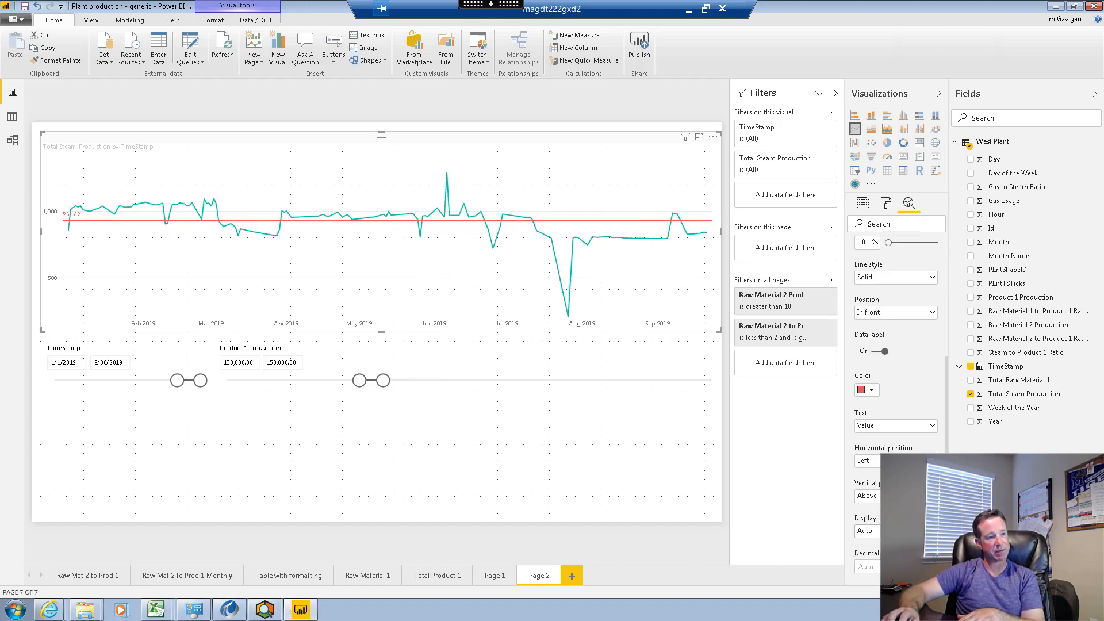
Step: Add a trend line to the steam production chart
{"action": "scroll", "scroll_direction": "down", "scroll_amount": 3}
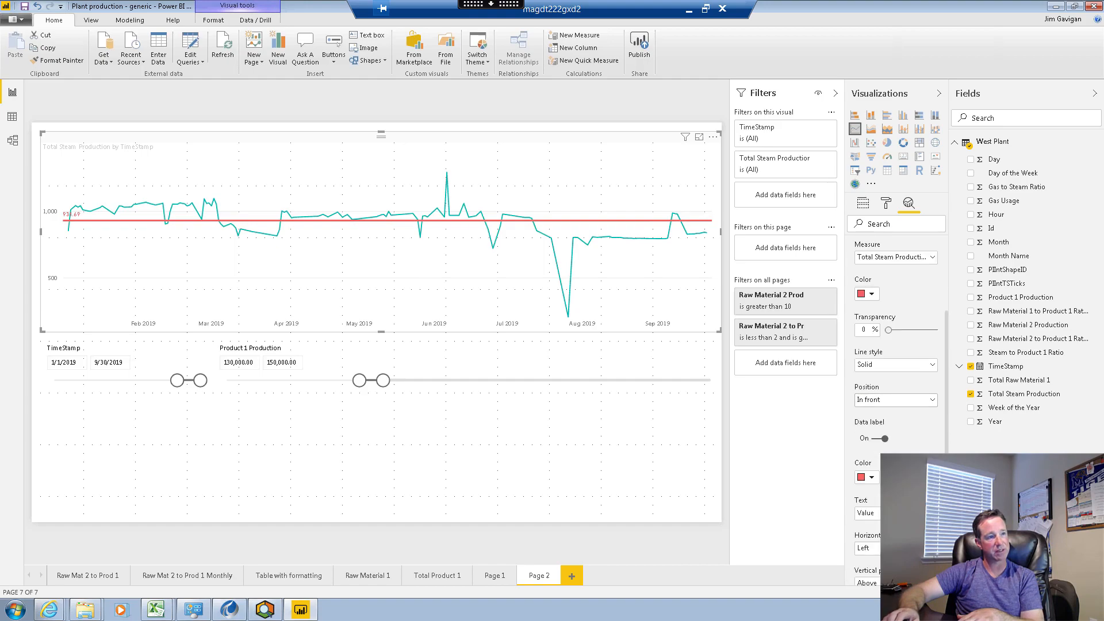
{"action": "scroll", "scroll_direction": "down", "scroll_amount": 3}
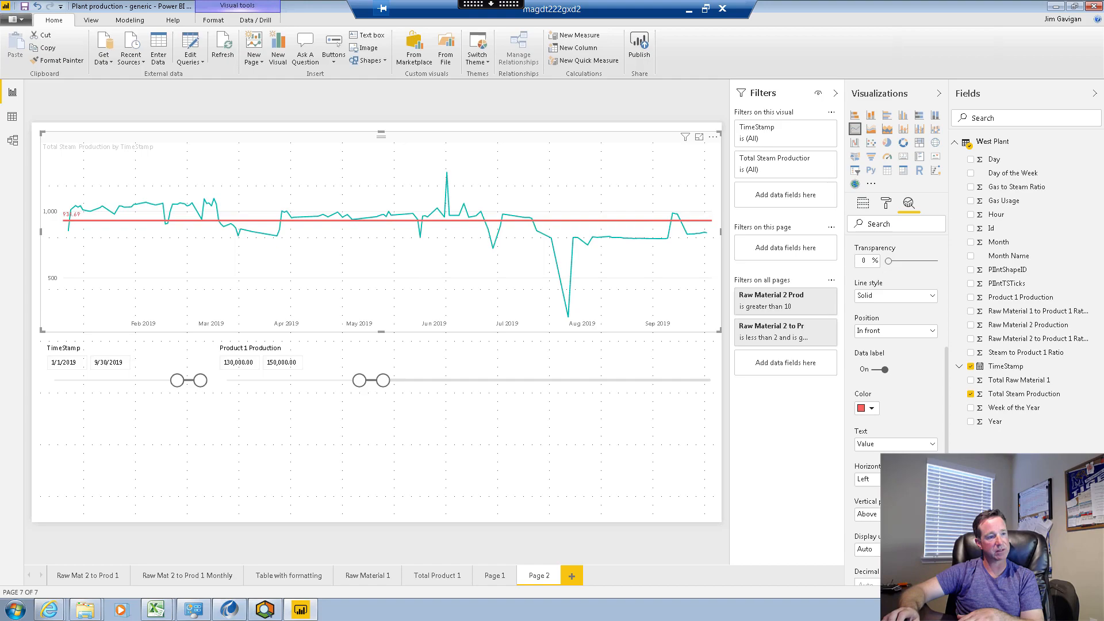
{"action": "scroll", "scroll_direction": "down", "scroll_amount": 3}
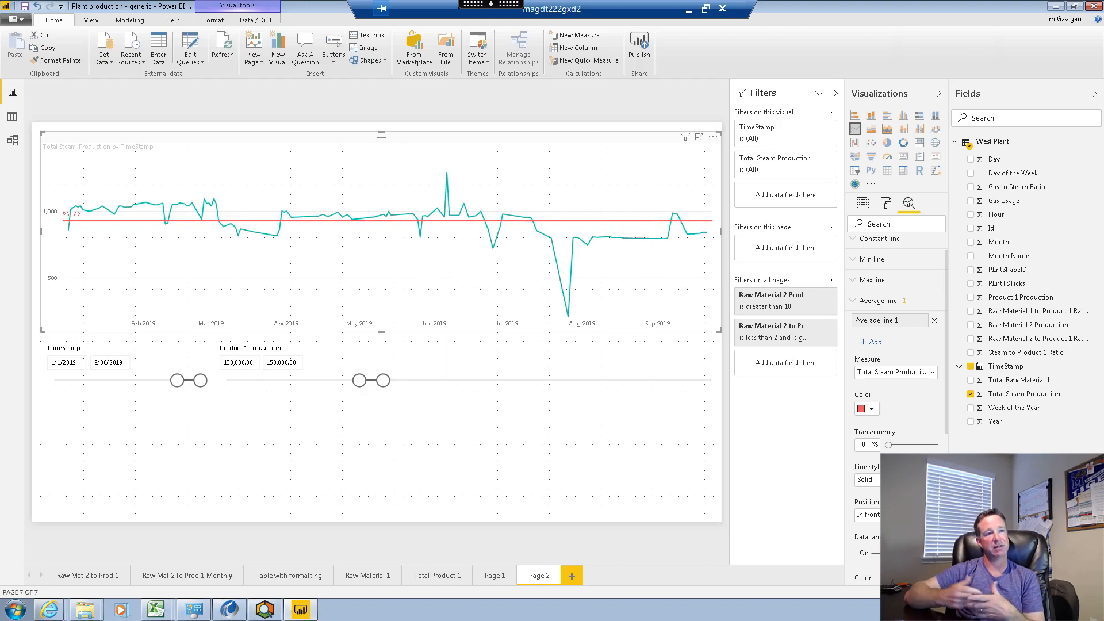
{"action": "scroll", "scroll_direction": "down", "scroll_amount": 3}
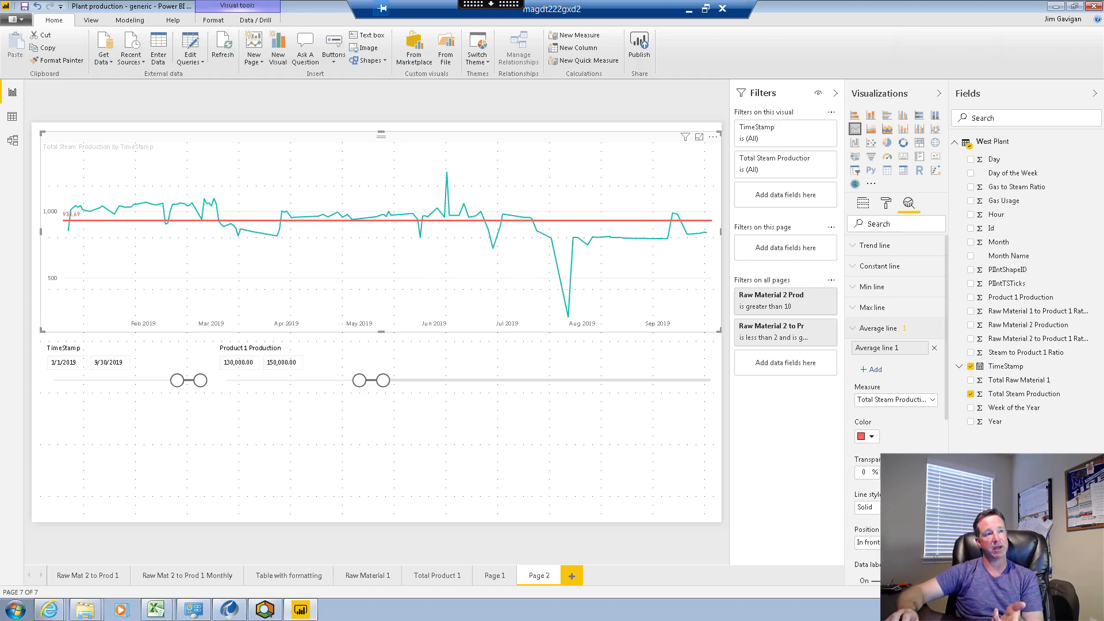
{"action": "left_click", "coordinate": [874, 245]}
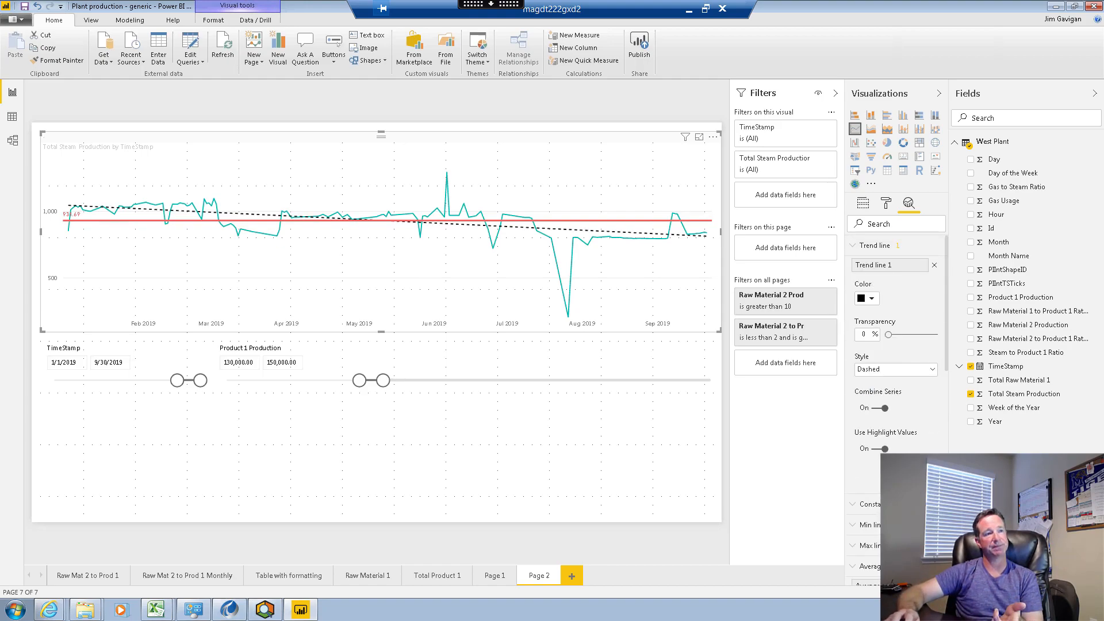